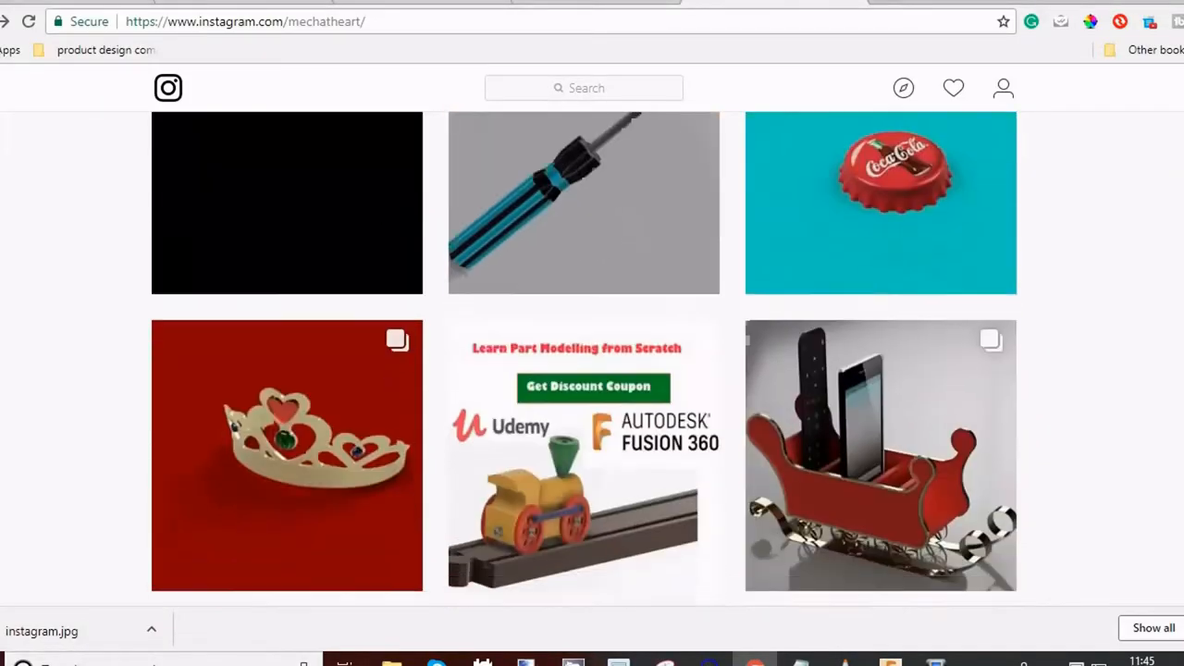
# Step: Scroll through the Instagram gallery of rendered product designs in Chrome
pyautogui.scroll(-3)
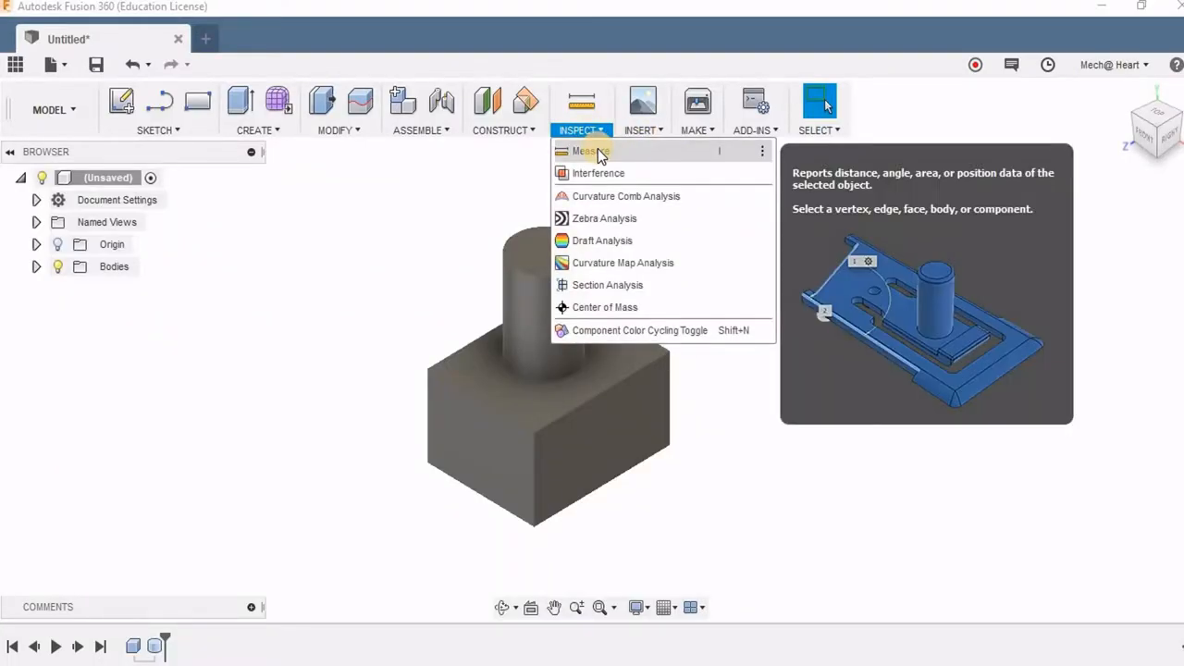
# Step: Measure the cylinder's top edge (30 mm diameter) and a block edge (70 mm)
pyautogui.click(591, 151)
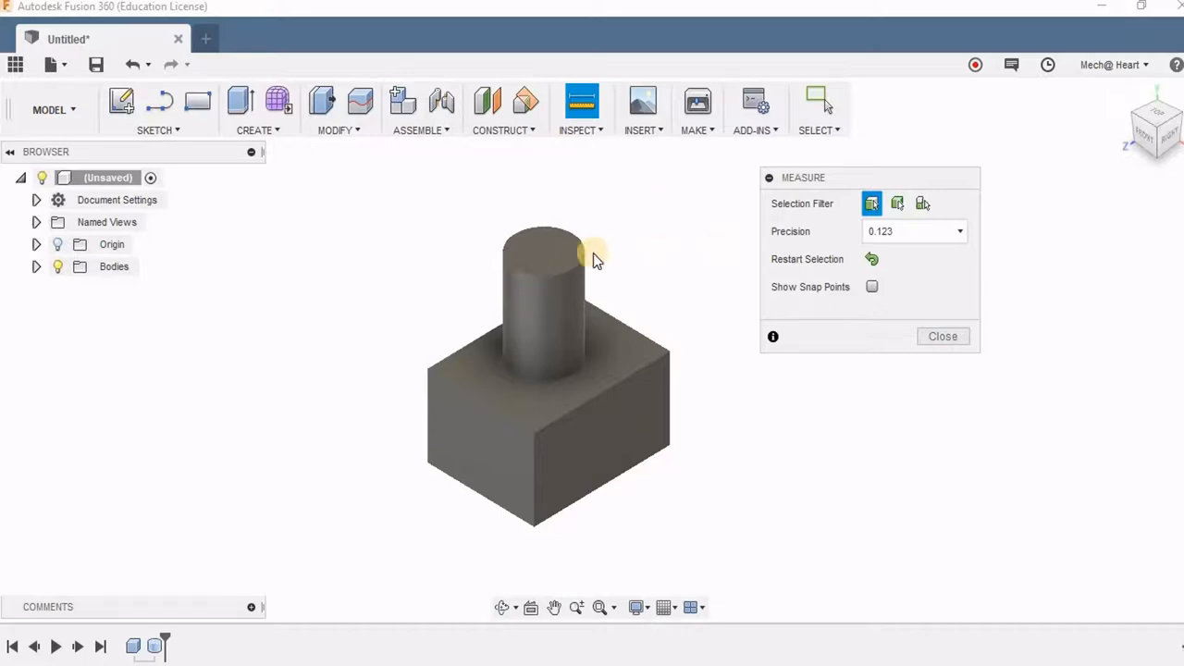
pyautogui.click(544, 243)
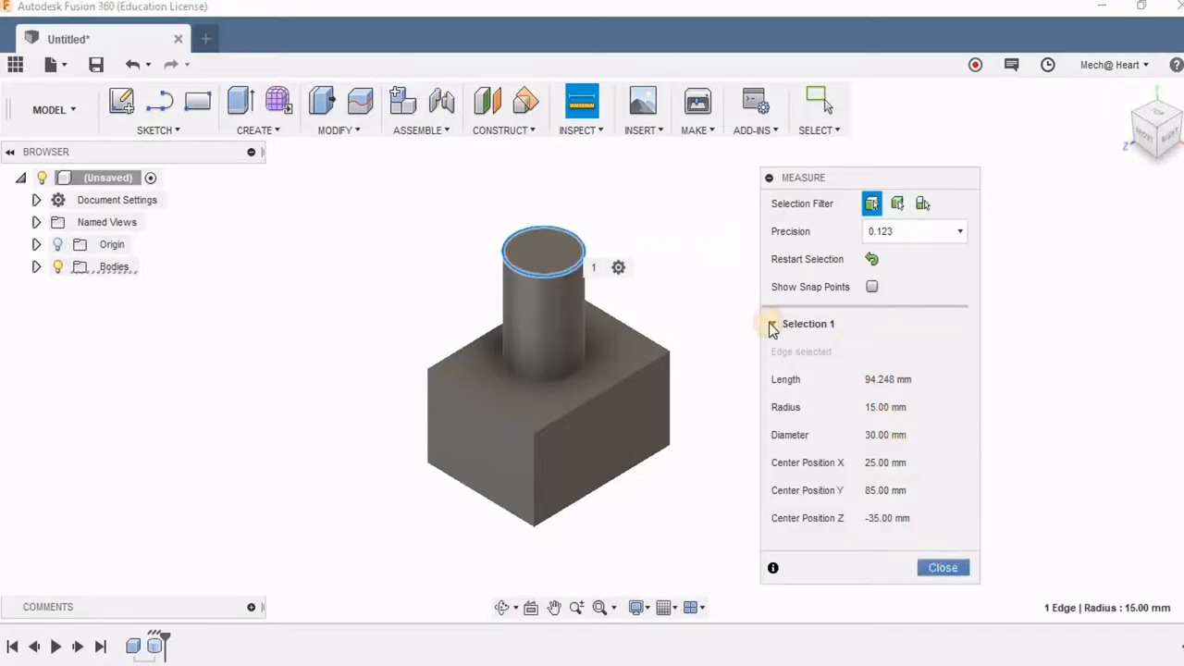
pyautogui.click(581, 129)
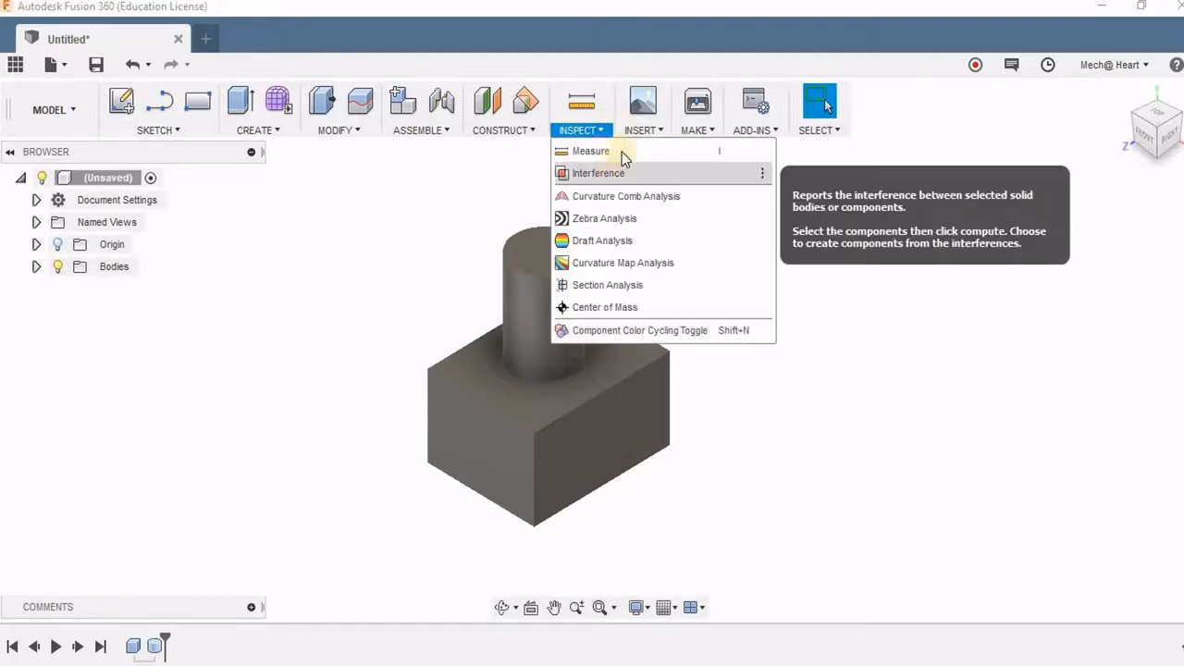
pyautogui.click(591, 151)
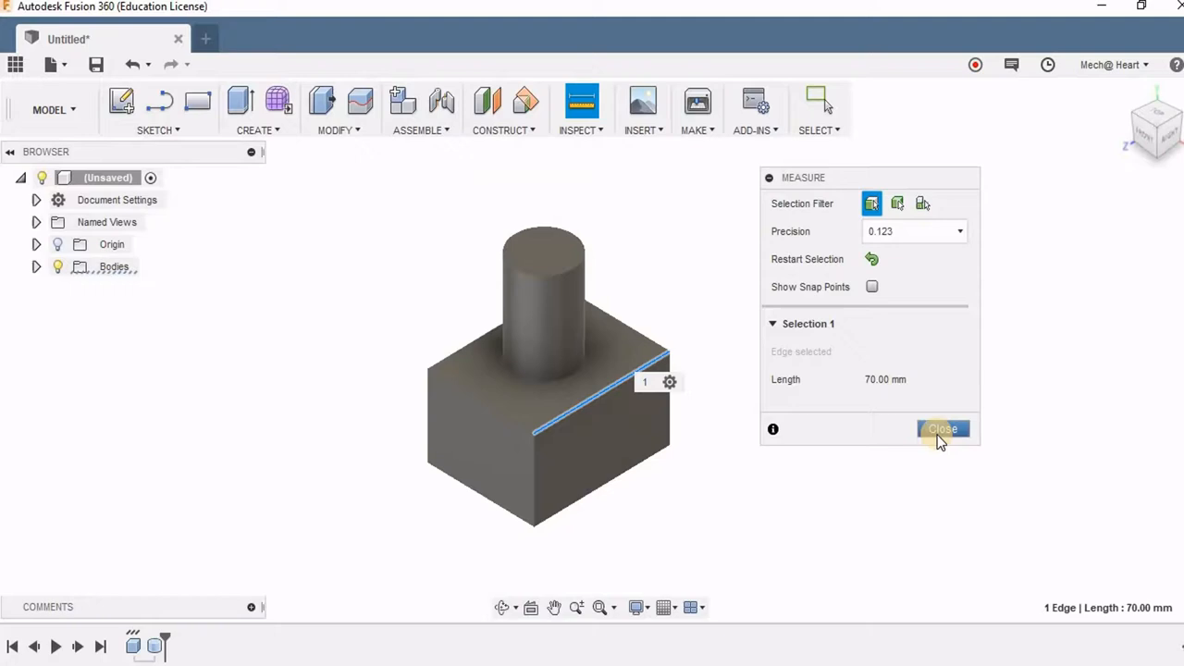
pyautogui.click(943, 429)
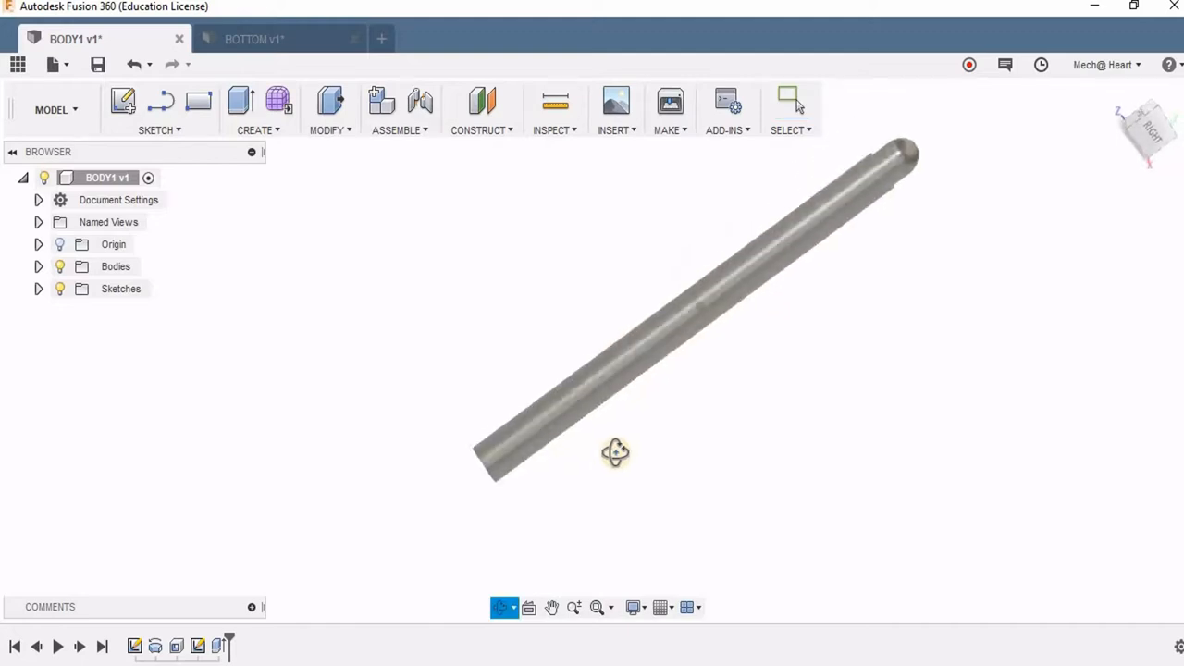
# Step: Zoom onto the BODY1 tube's open end and measure its inner bore at 4.00 mm radius
pyautogui.moveTo(616, 452); pyautogui.dragTo(620, 393)
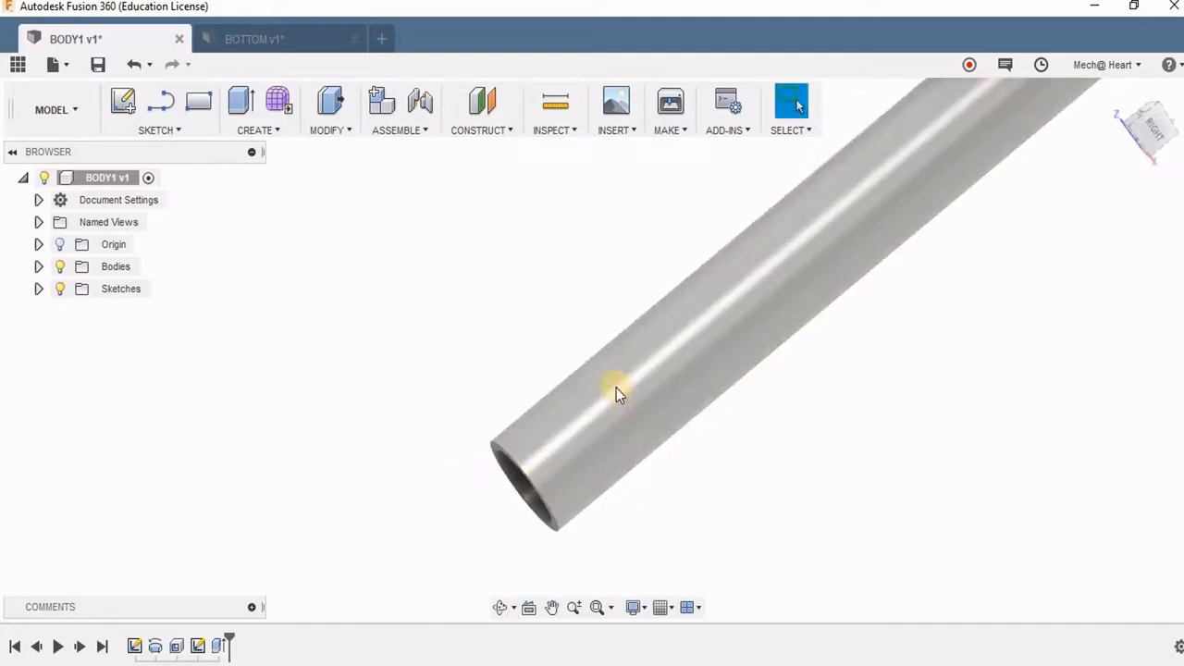
pyautogui.click(551, 495)
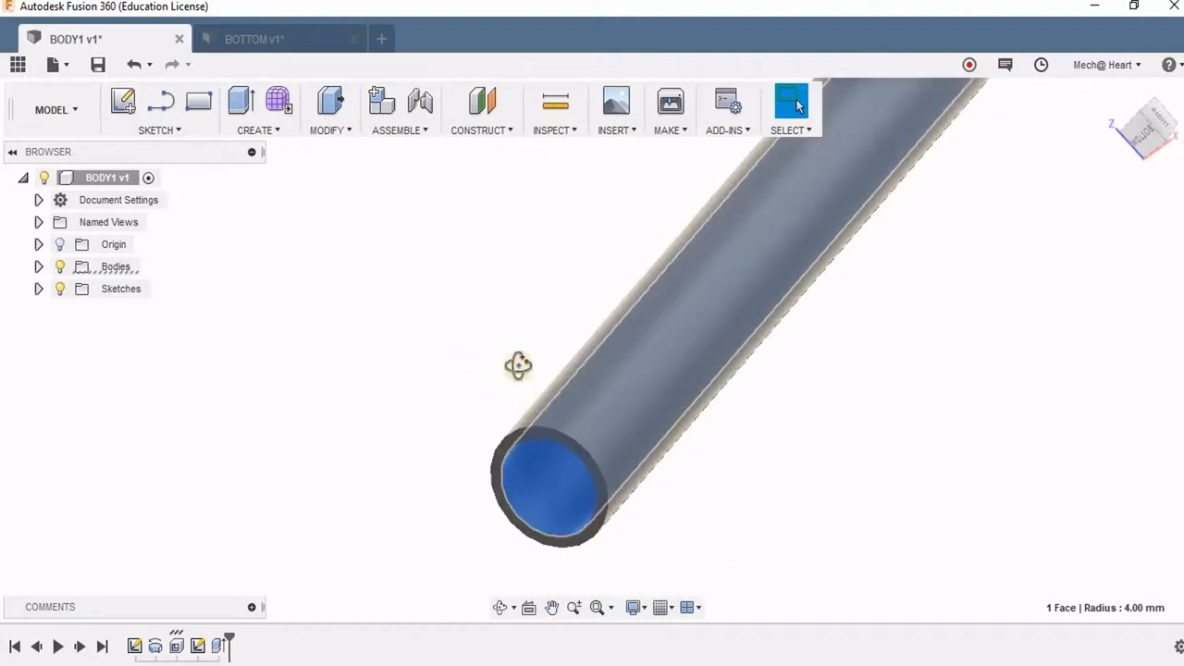
pyautogui.moveTo(519, 366); pyautogui.dragTo(507, 384)
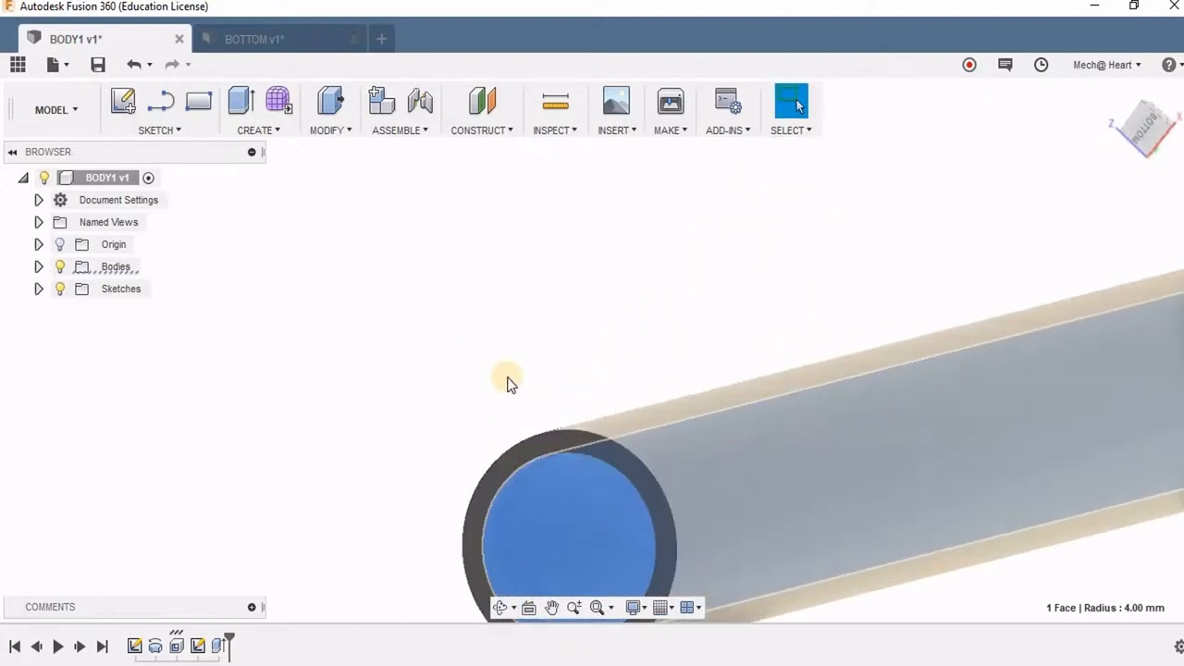
pyautogui.click(555, 101)
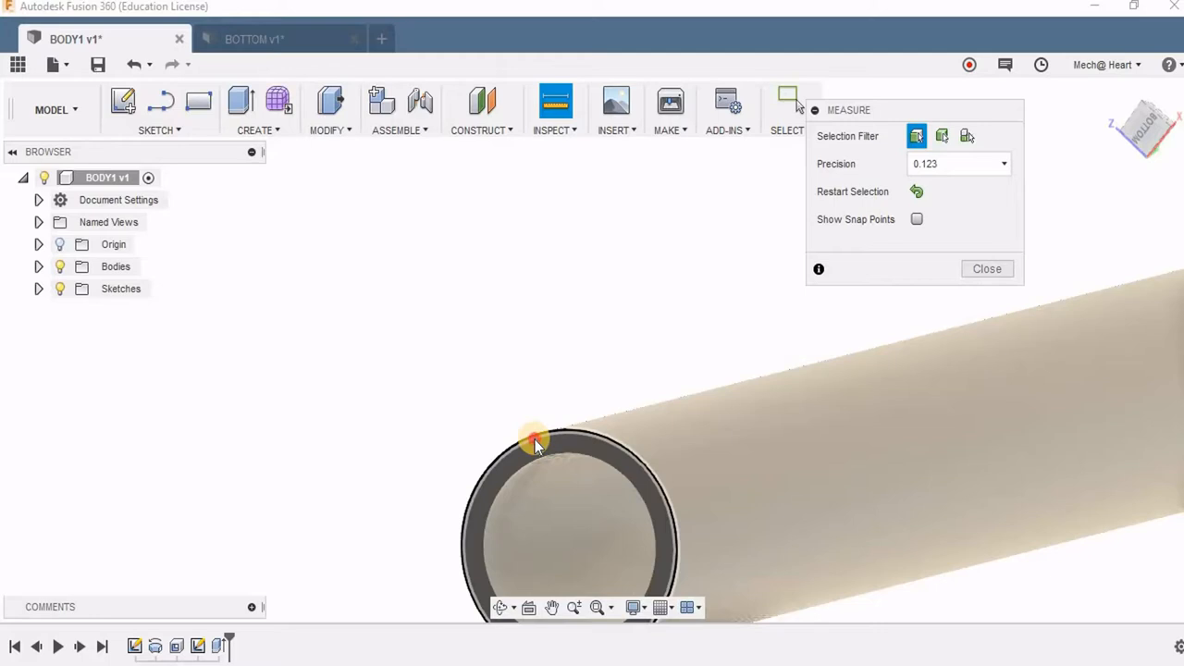
pyautogui.click(535, 442)
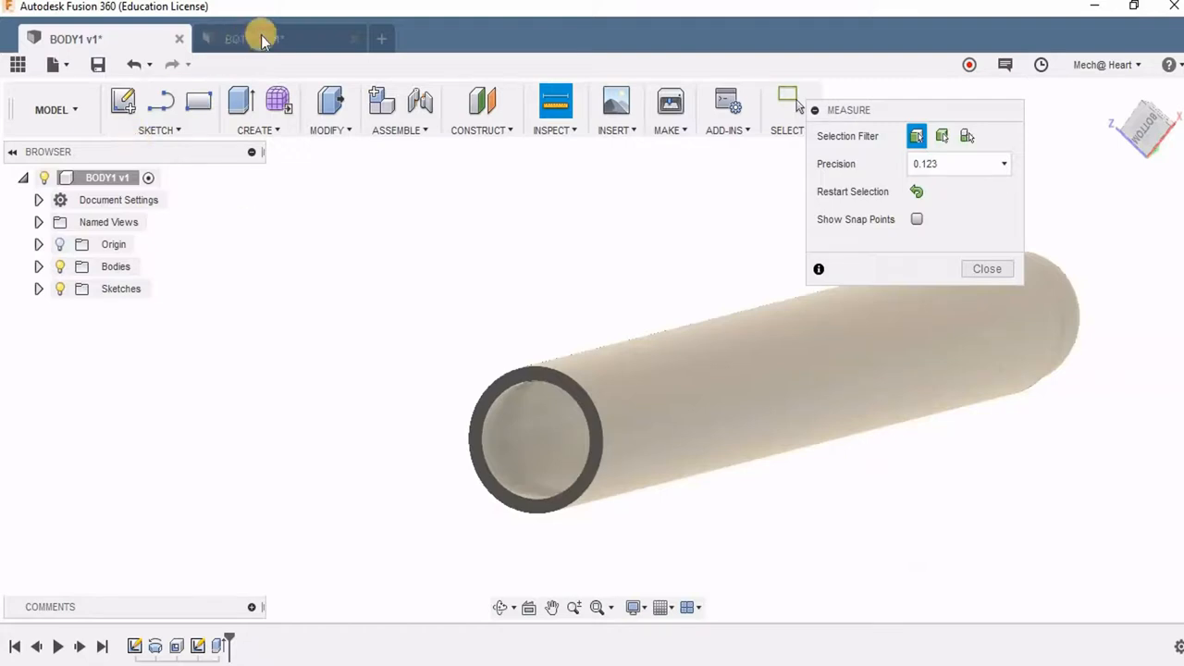
pyautogui.click(255, 39)
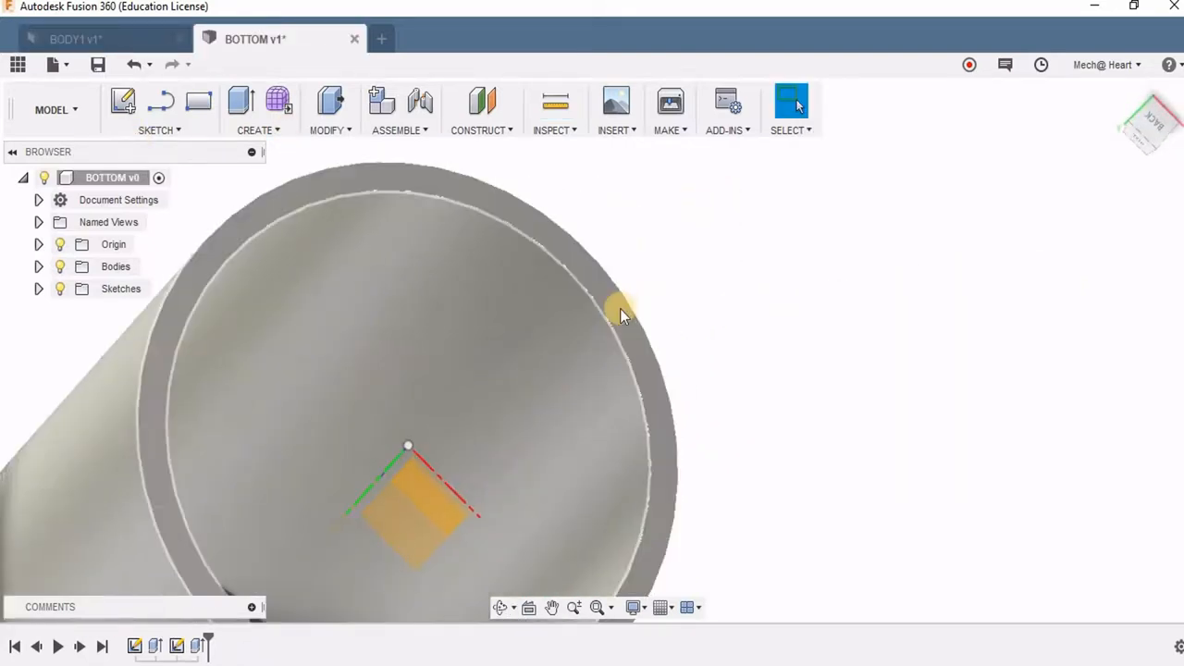
# Step: Start a measurement on the rim edge of the BOTTOM sleeve
pyautogui.click(555, 102)
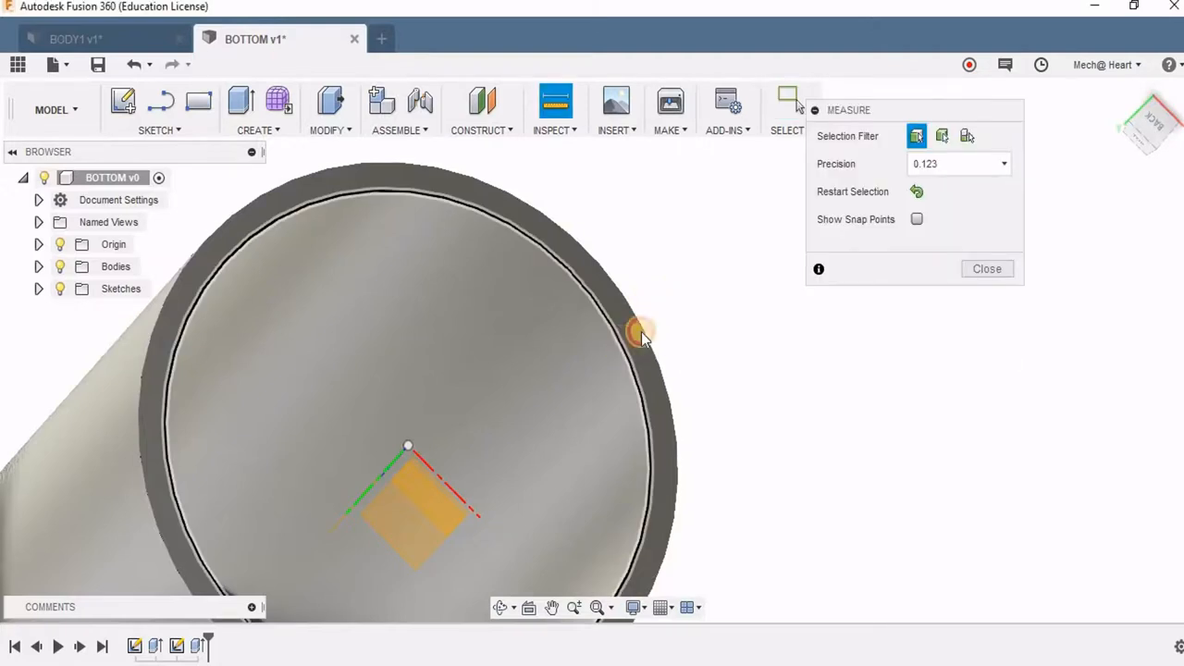
pyautogui.click(643, 329)
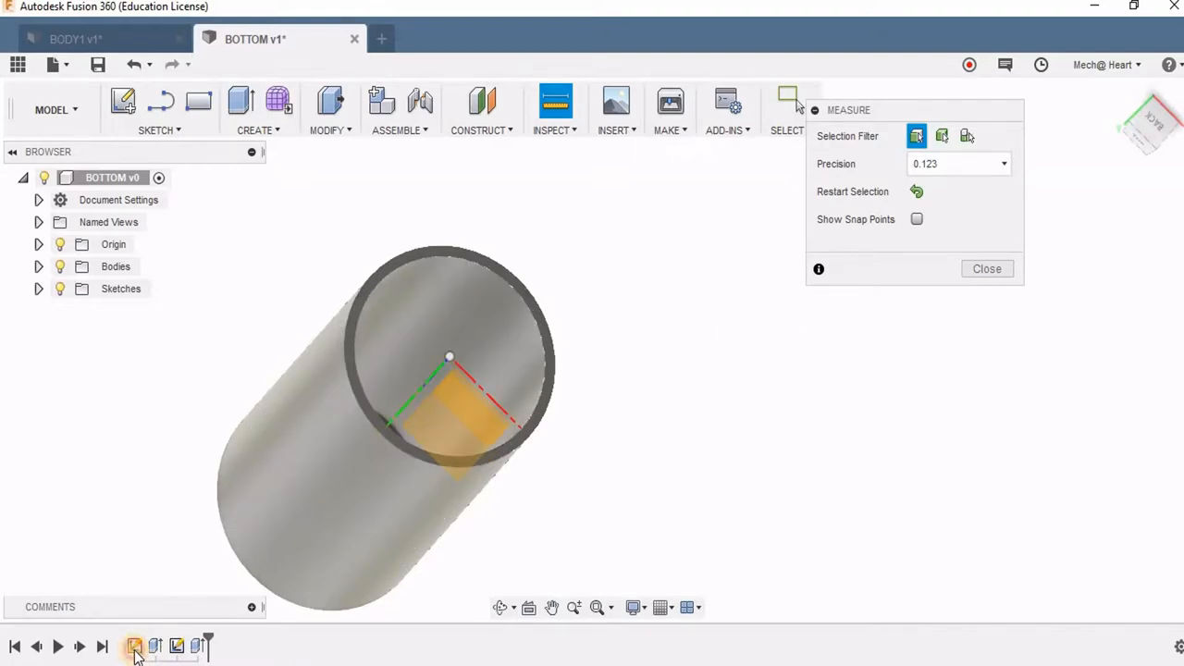
pyautogui.moveTo(911, 323)
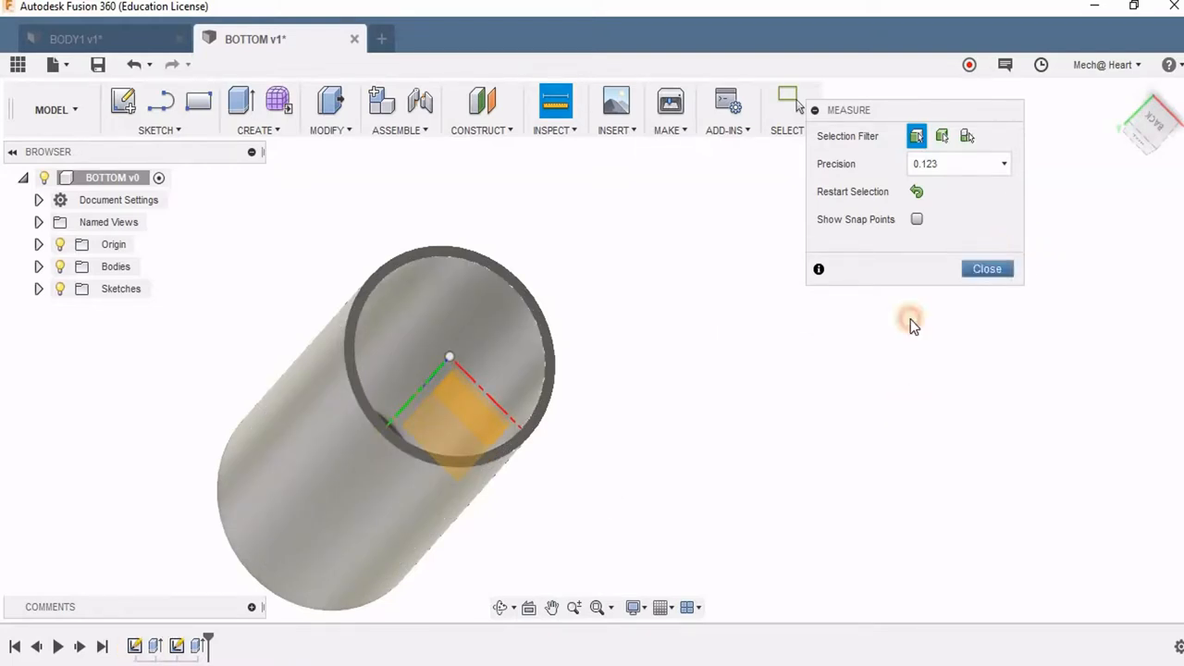
# Step: Review the BOTTOM sleeve's first sketch with Ø10 and Ø8 circles, then close it
pyautogui.rightClick(448, 357)
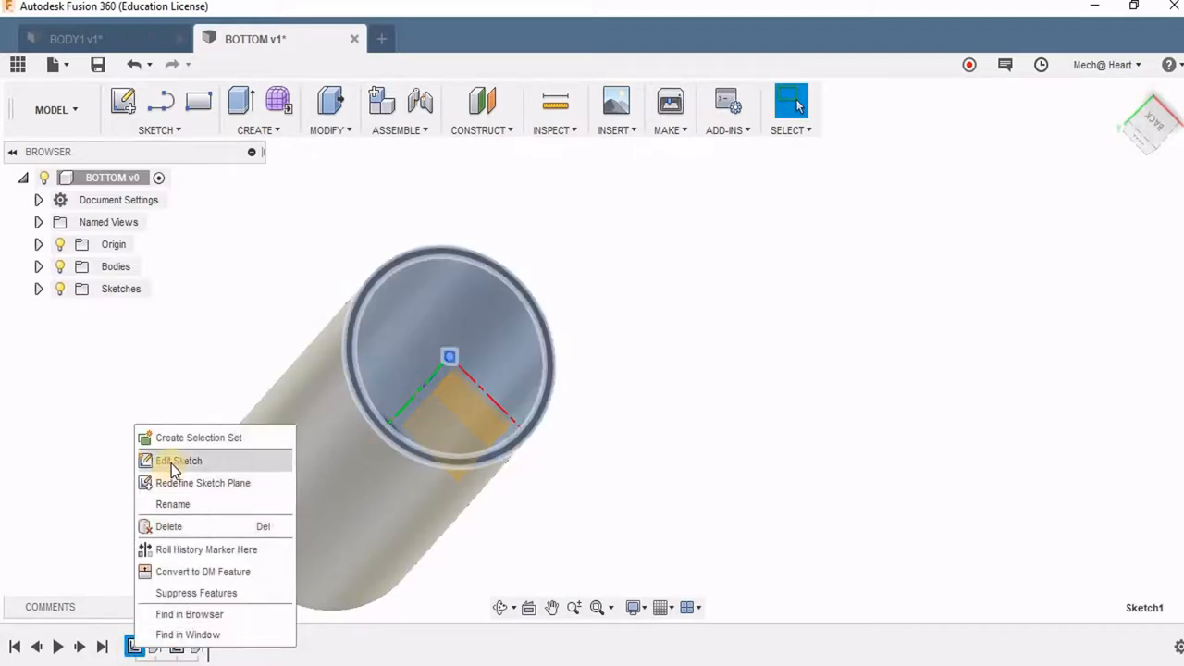
pyautogui.click(177, 461)
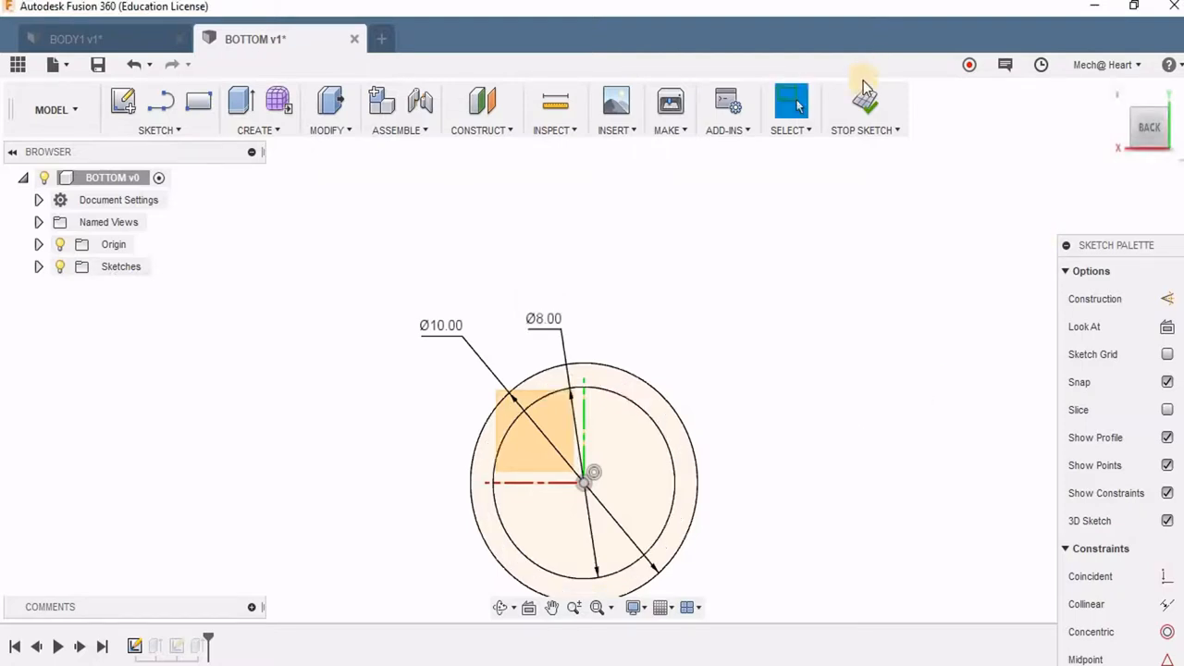
pyautogui.click(865, 105)
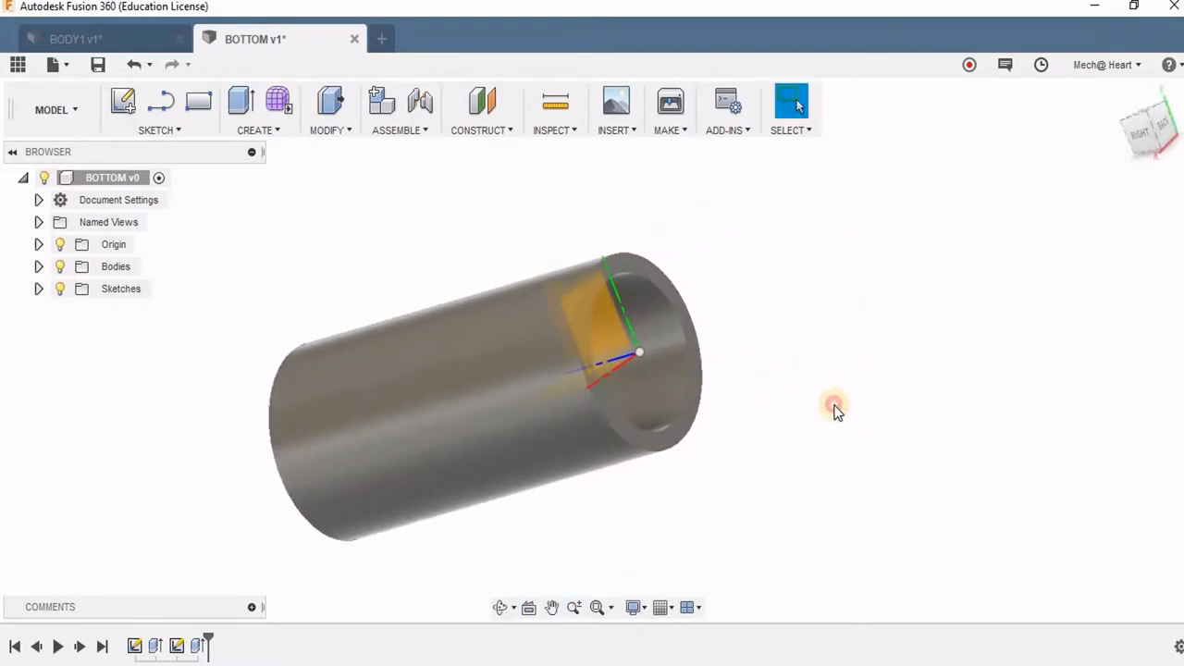
pyautogui.moveTo(125, 39)
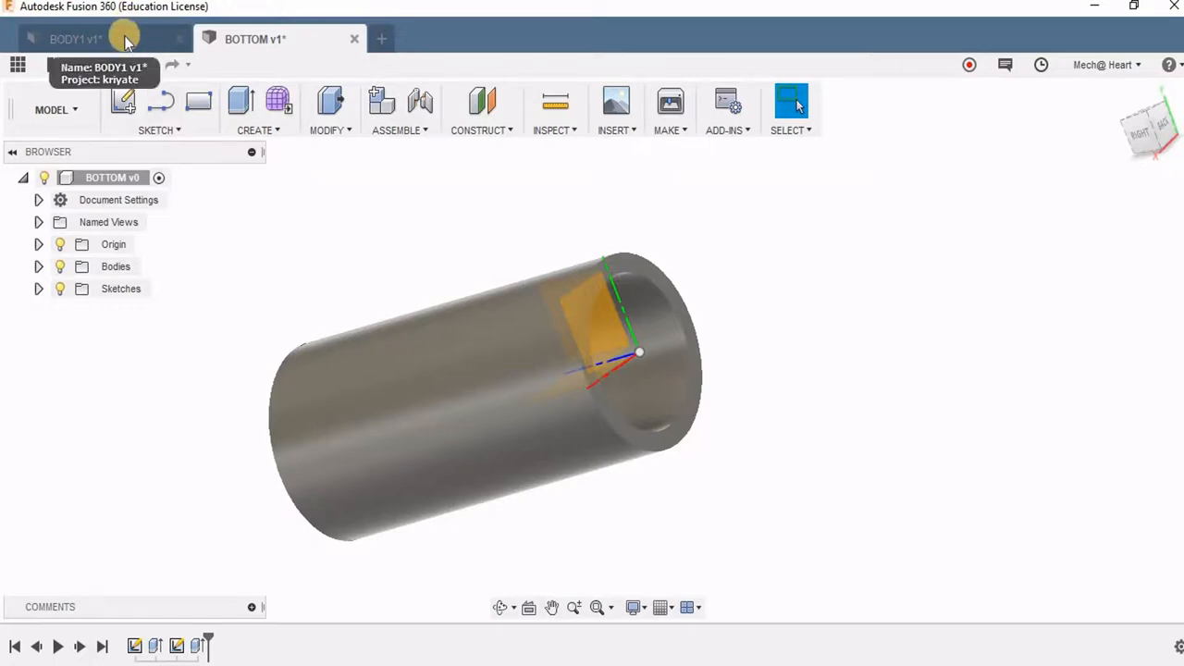
pyautogui.click(74, 39)
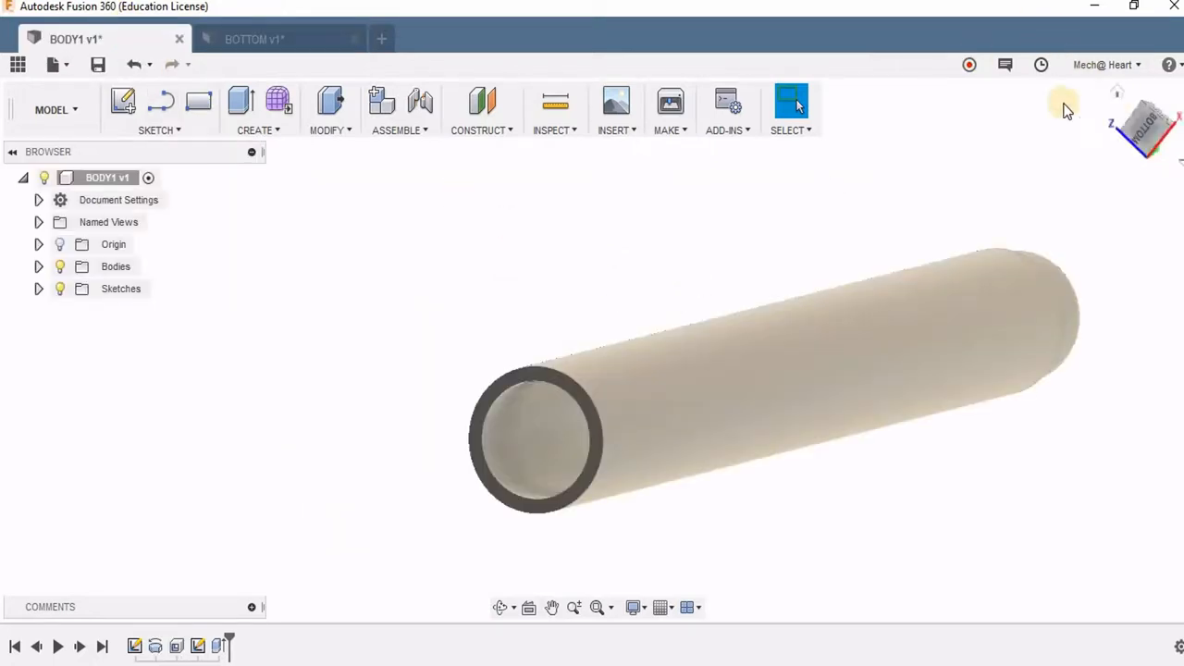
pyautogui.click(254, 39)
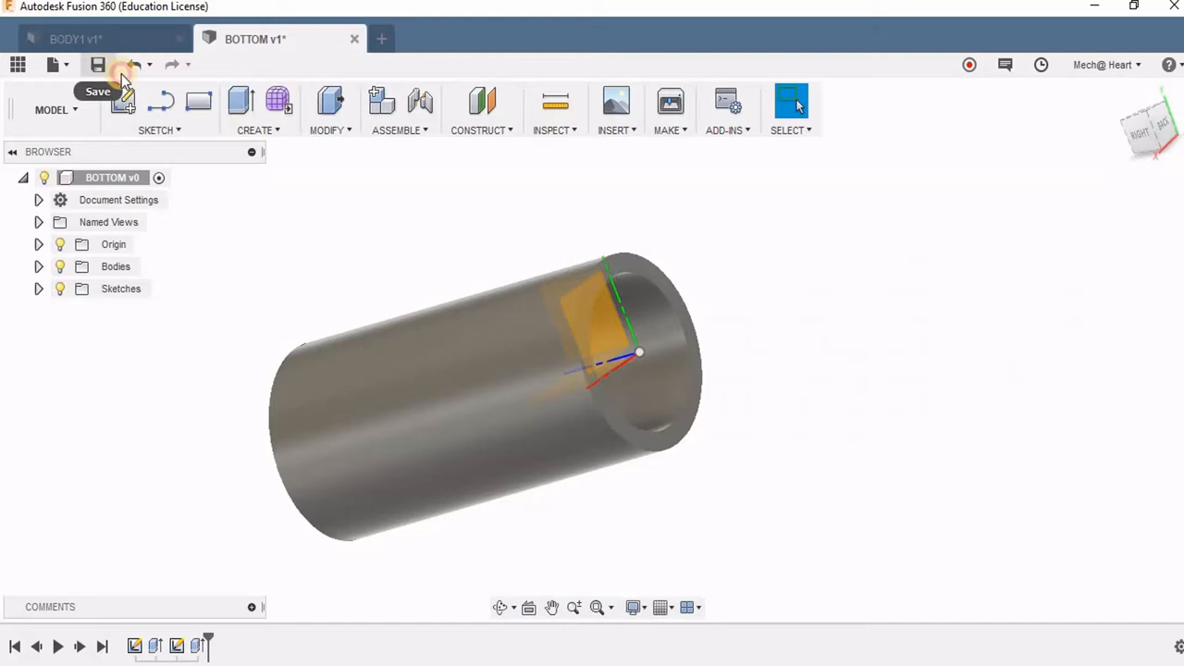
pyautogui.click(97, 65)
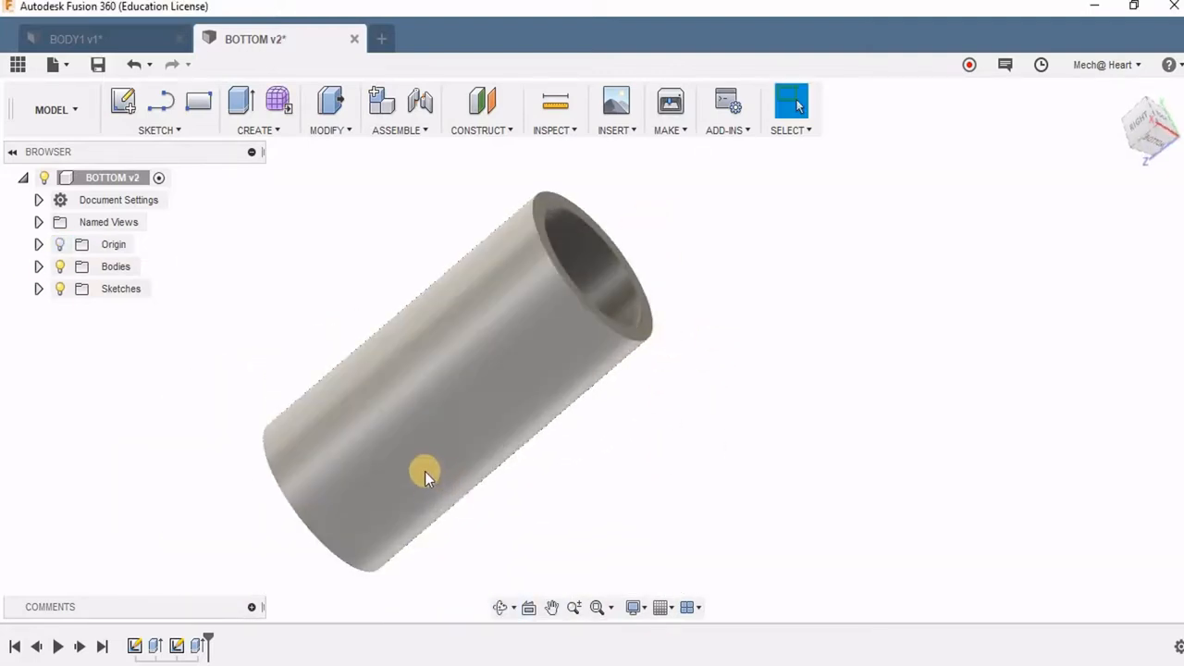
pyautogui.moveTo(453, 394)
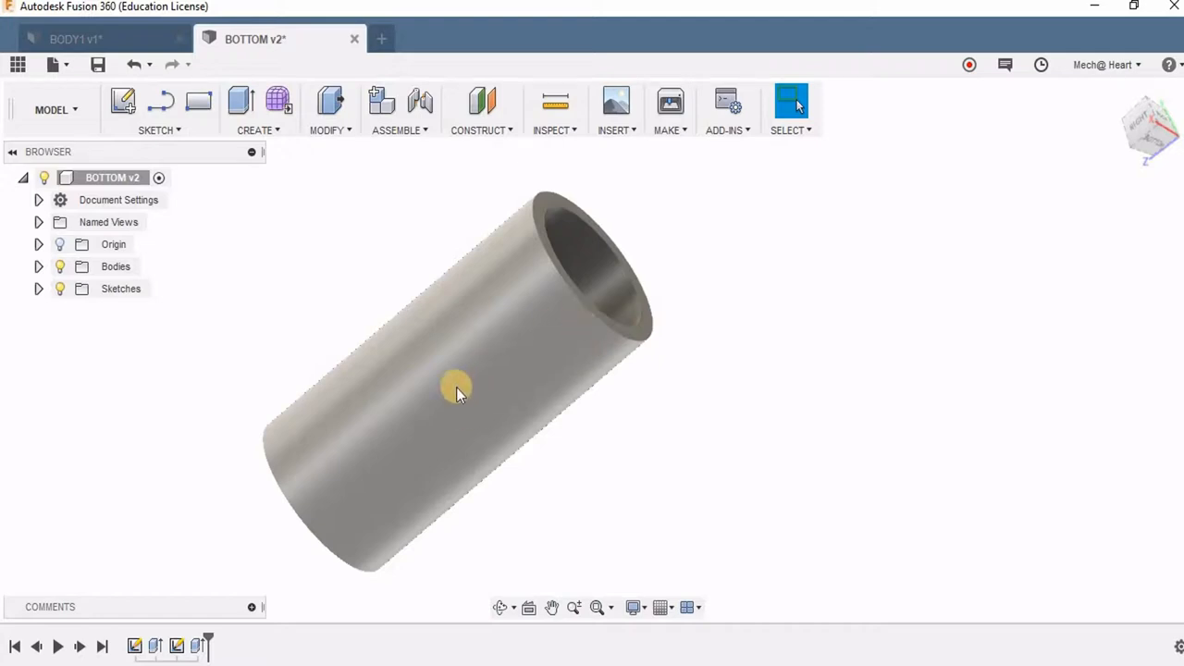
pyautogui.moveTo(109, 47)
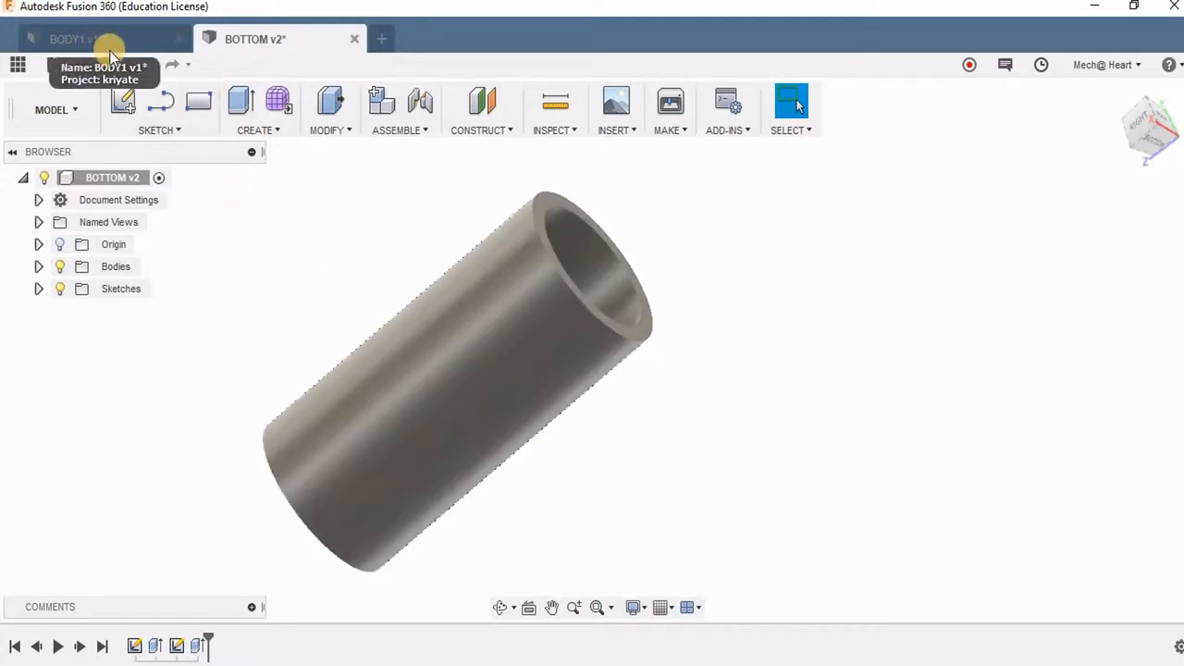
pyautogui.moveTo(516, 150)
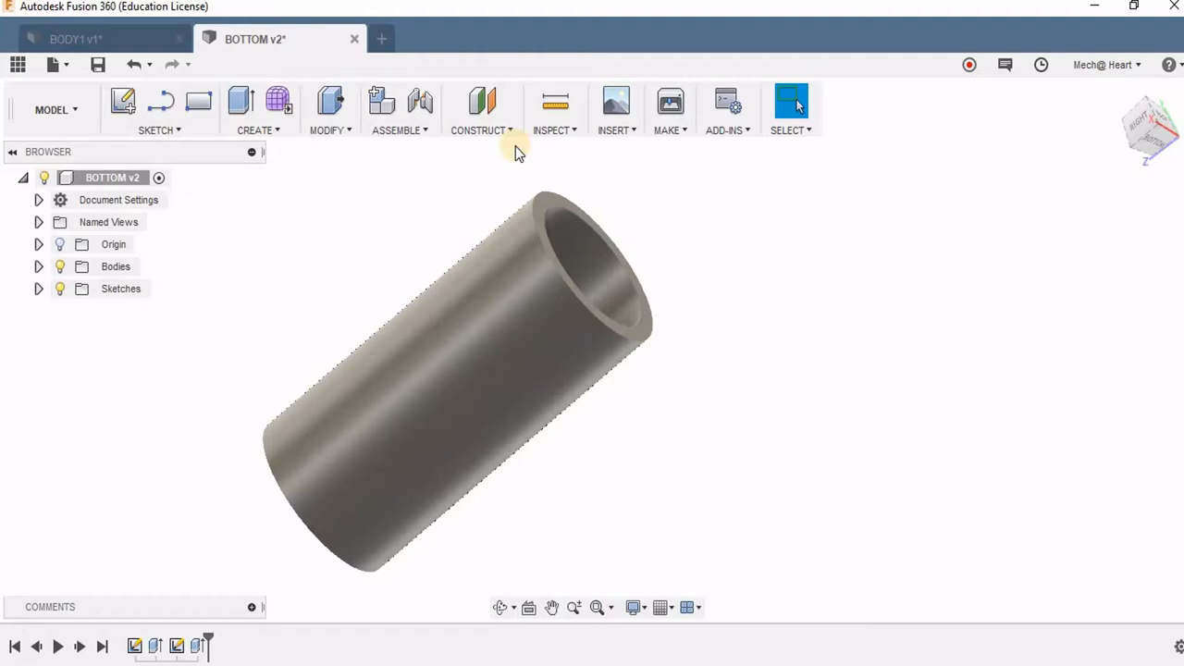
# Step: Add an offset construction plane at -10 mm from the tube's end face
pyautogui.click(481, 102)
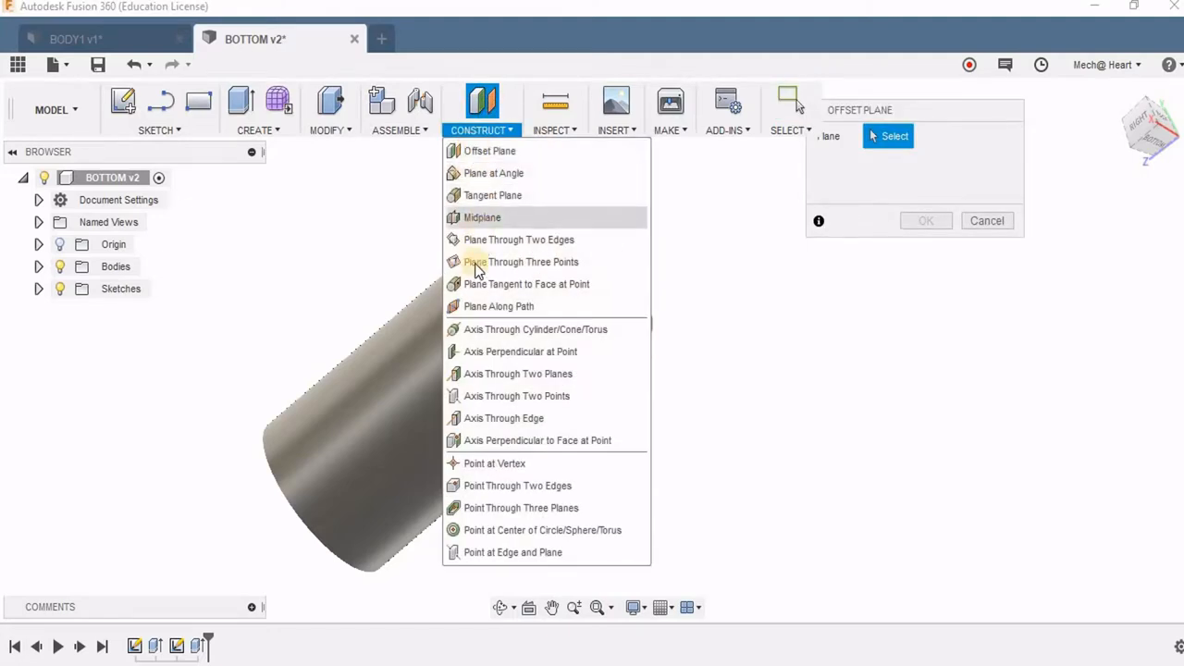
pyautogui.moveTo(520, 352)
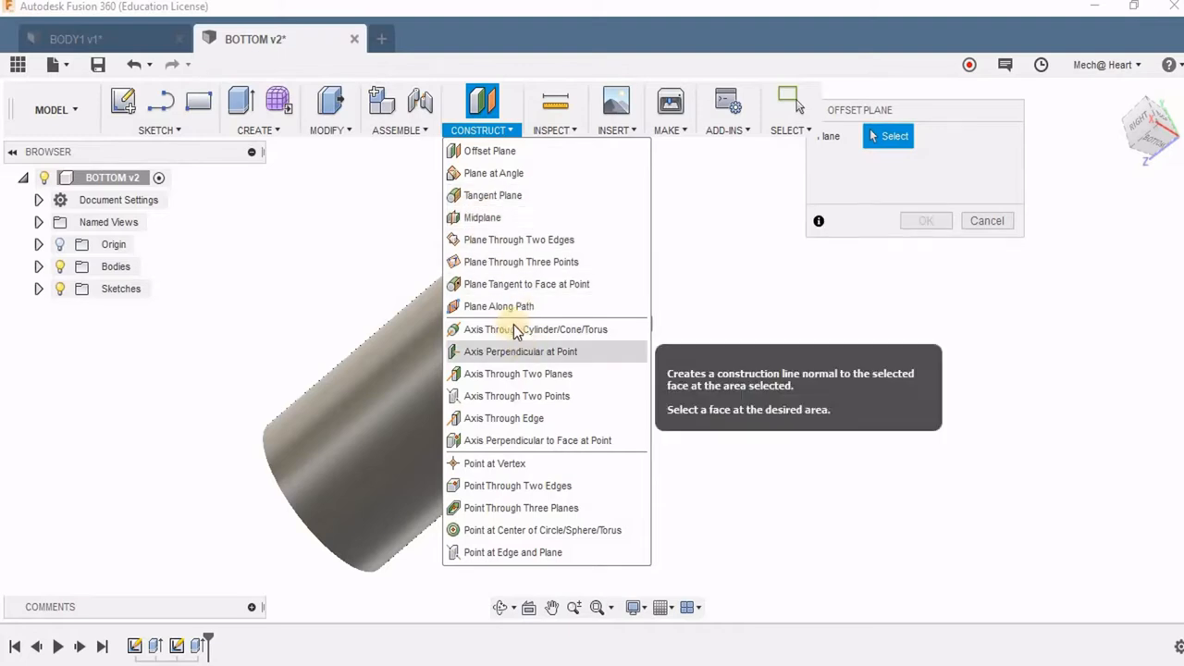
pyautogui.moveTo(508, 486)
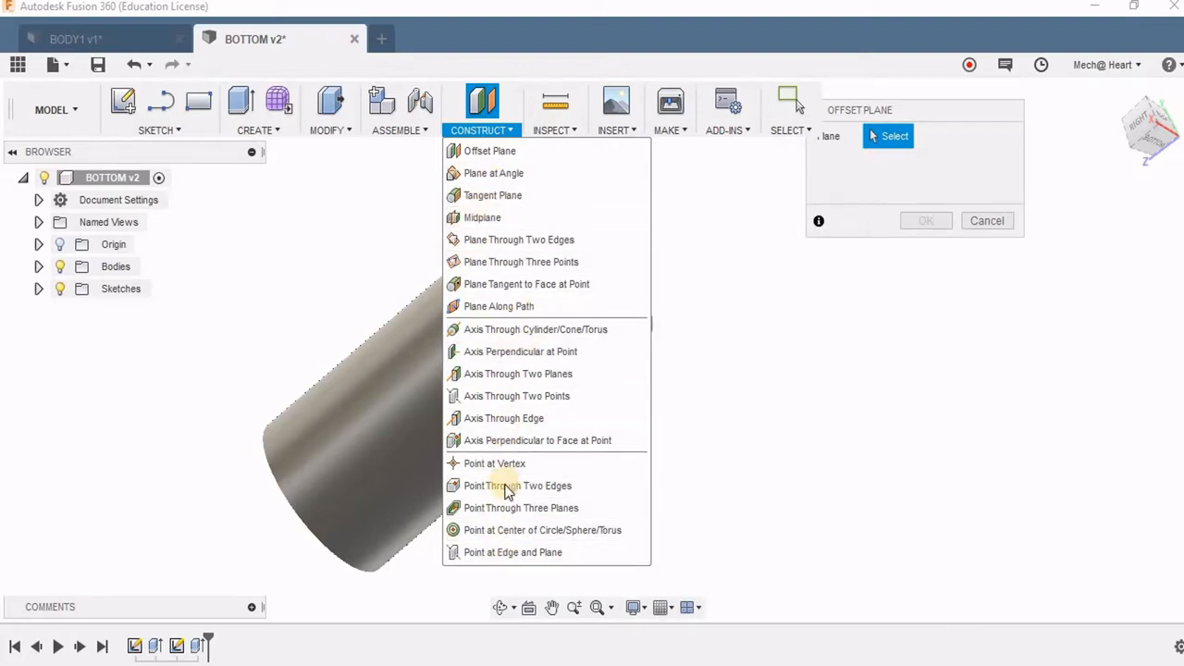
pyautogui.moveTo(518, 173)
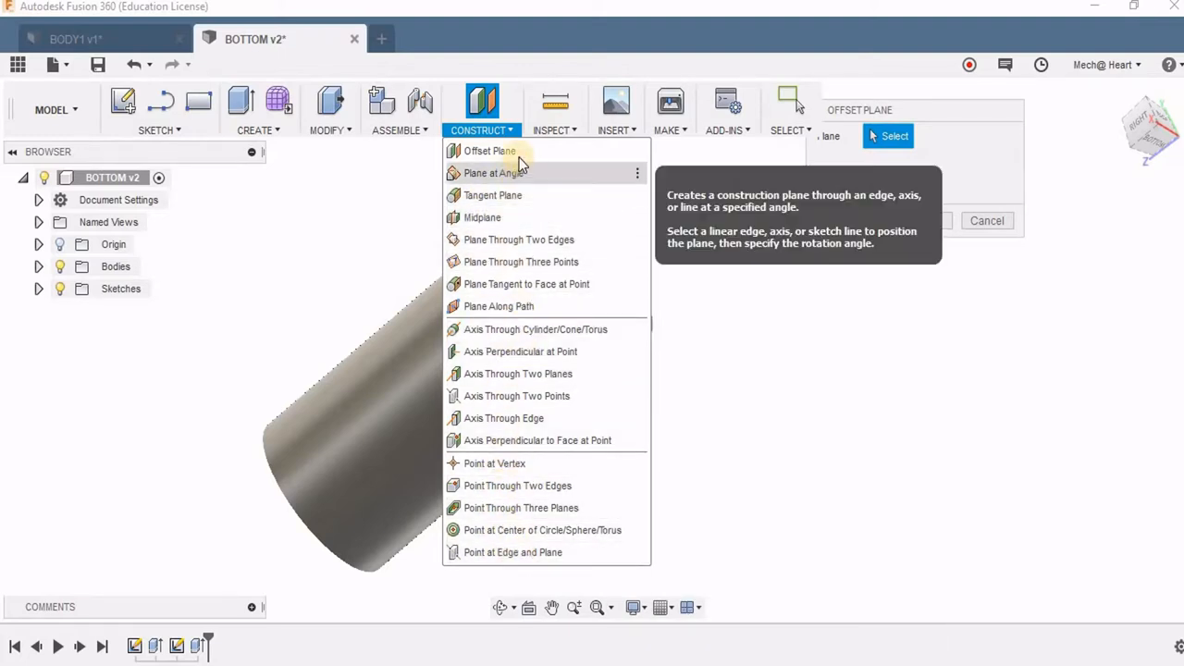
pyautogui.click(489, 150)
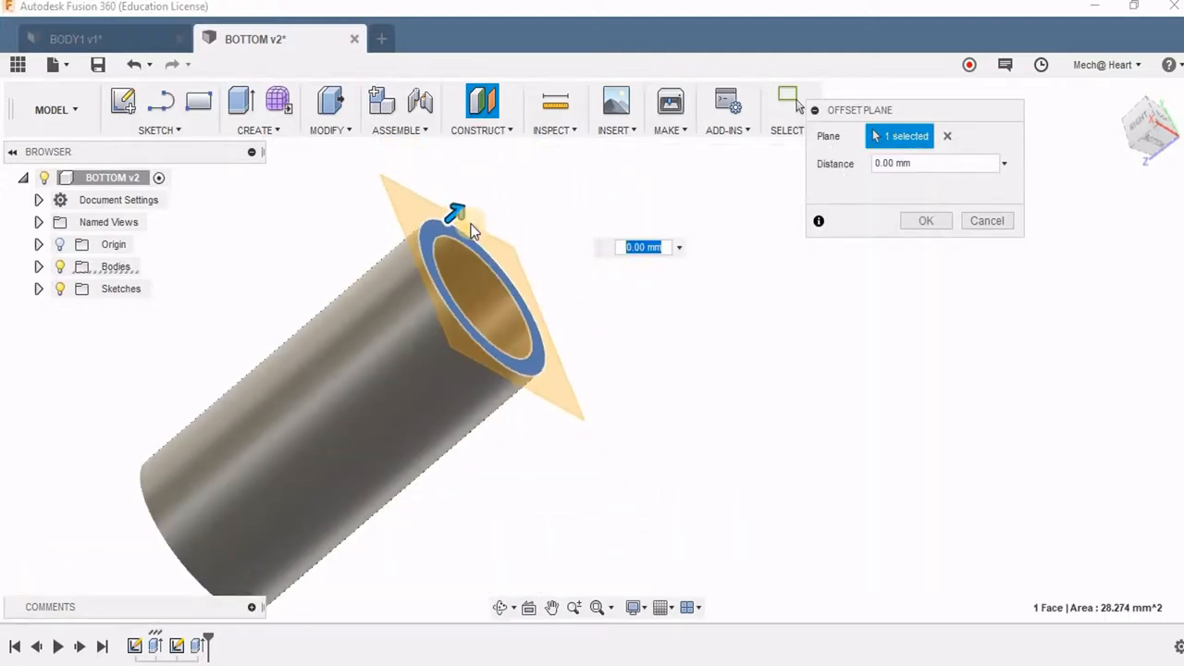
pyautogui.moveTo(454, 213); pyautogui.dragTo(260, 384)
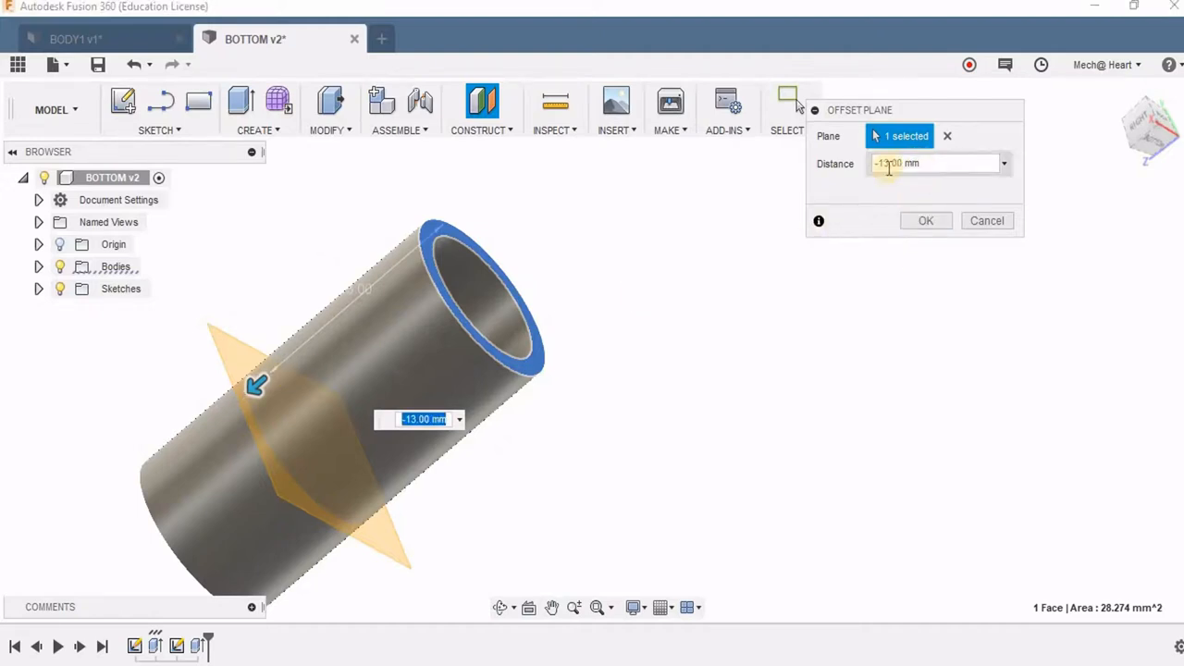
pyautogui.write('-10.00')
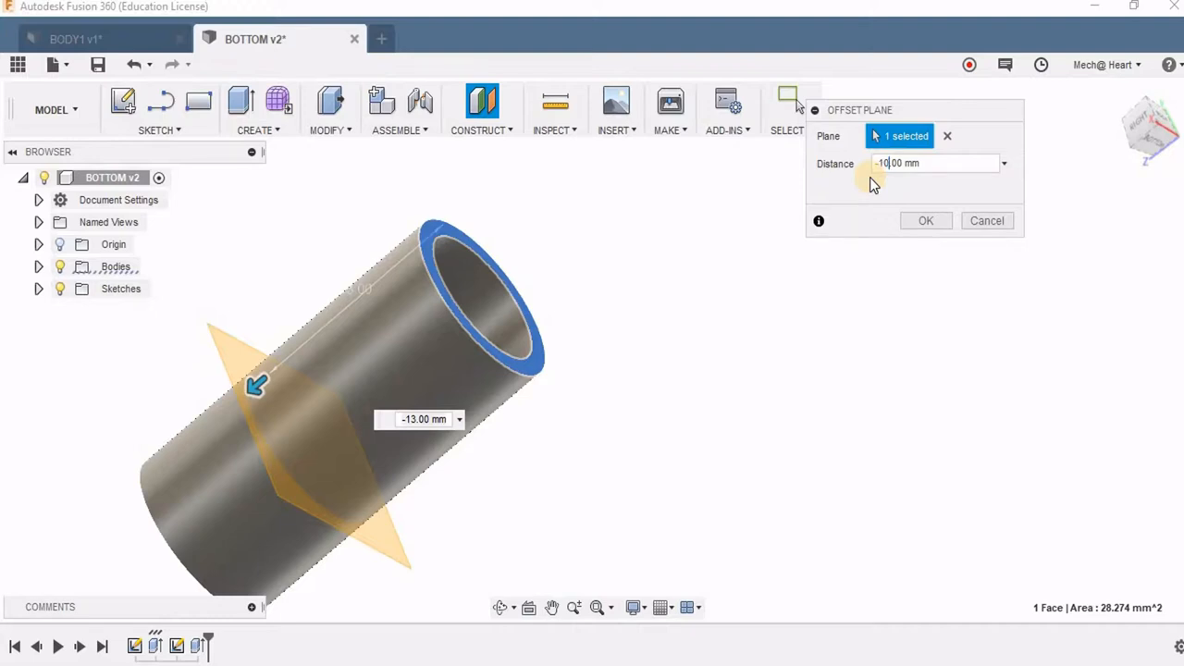
pyautogui.click(925, 220)
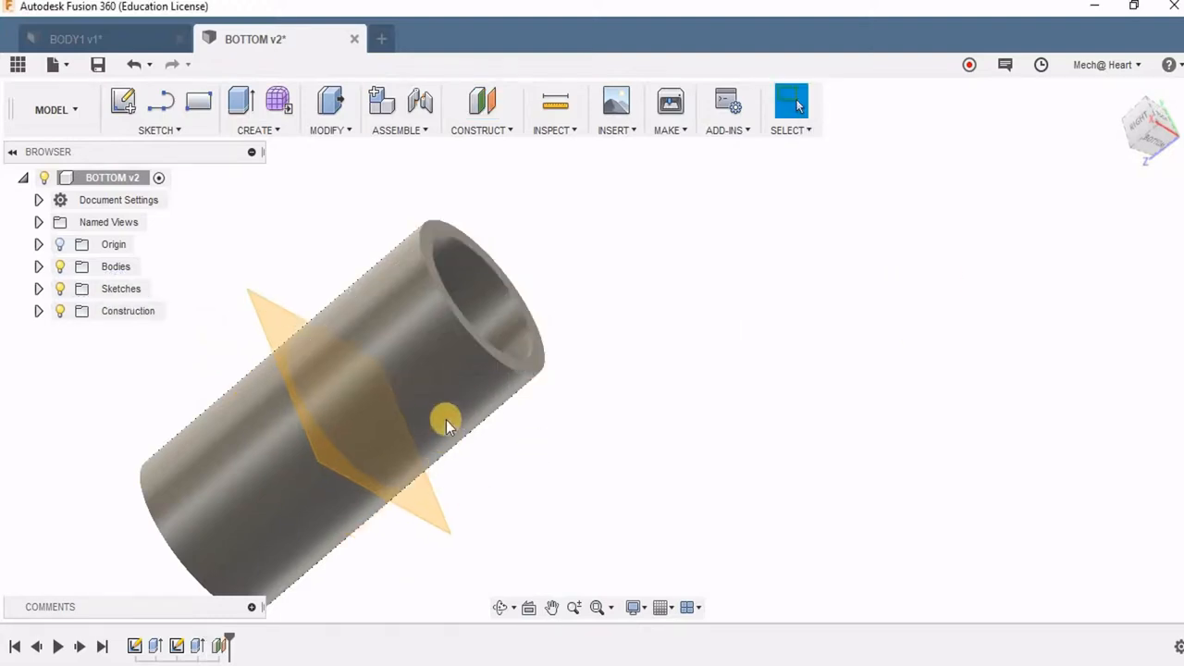
# Step: Split the tube at Plane1 into Body1 and Body2, then hide the plane
pyautogui.moveTo(447, 423); pyautogui.dragTo(380, 319)
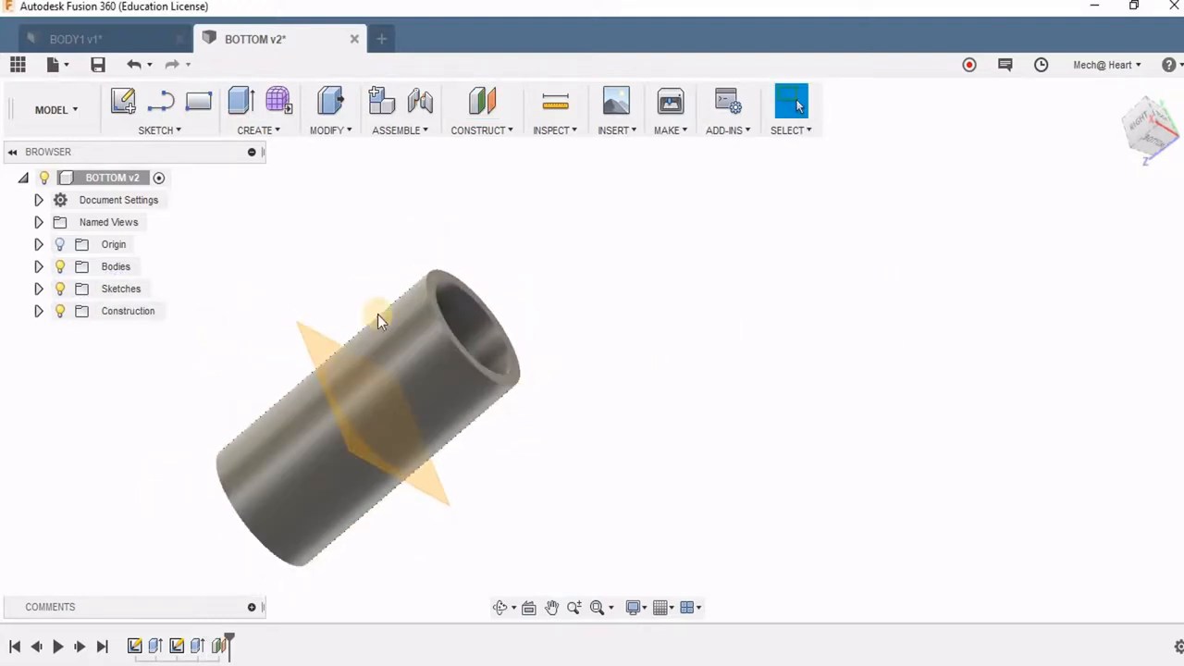
pyautogui.click(328, 109)
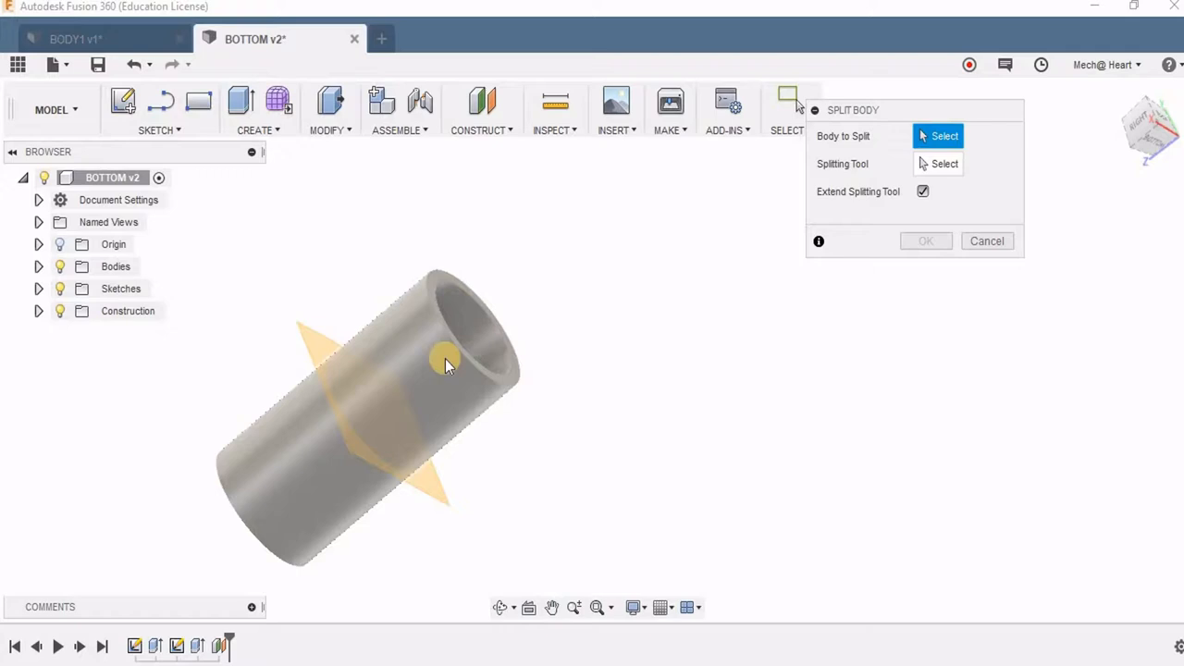
pyautogui.click(445, 365)
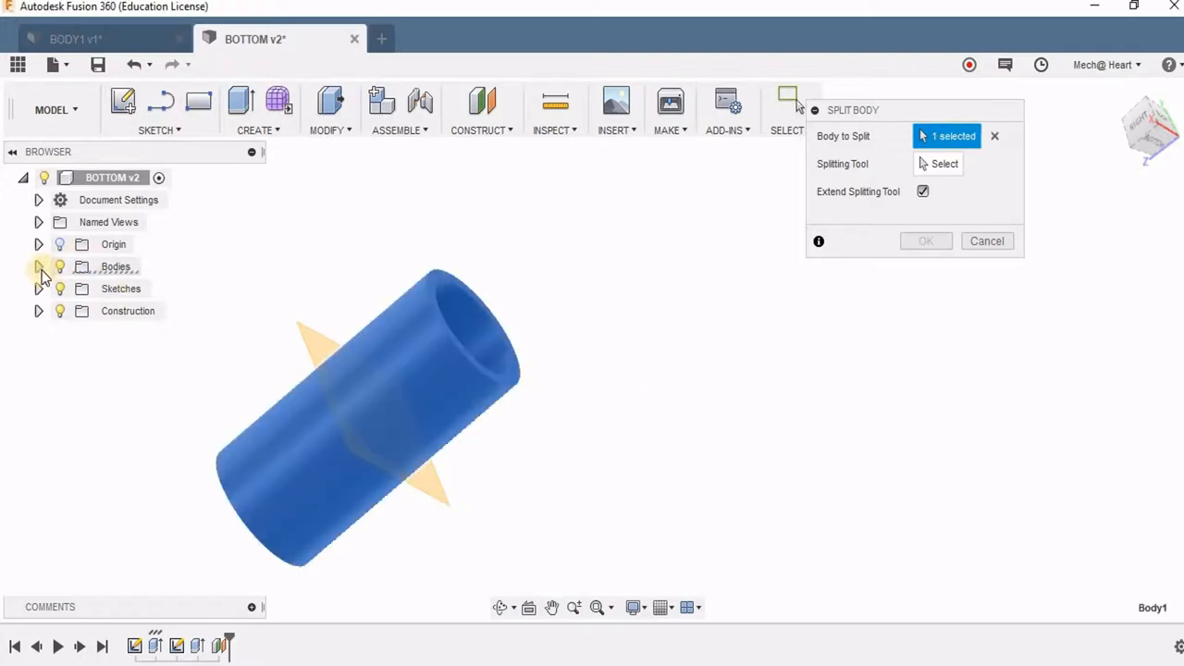
pyautogui.click(39, 267)
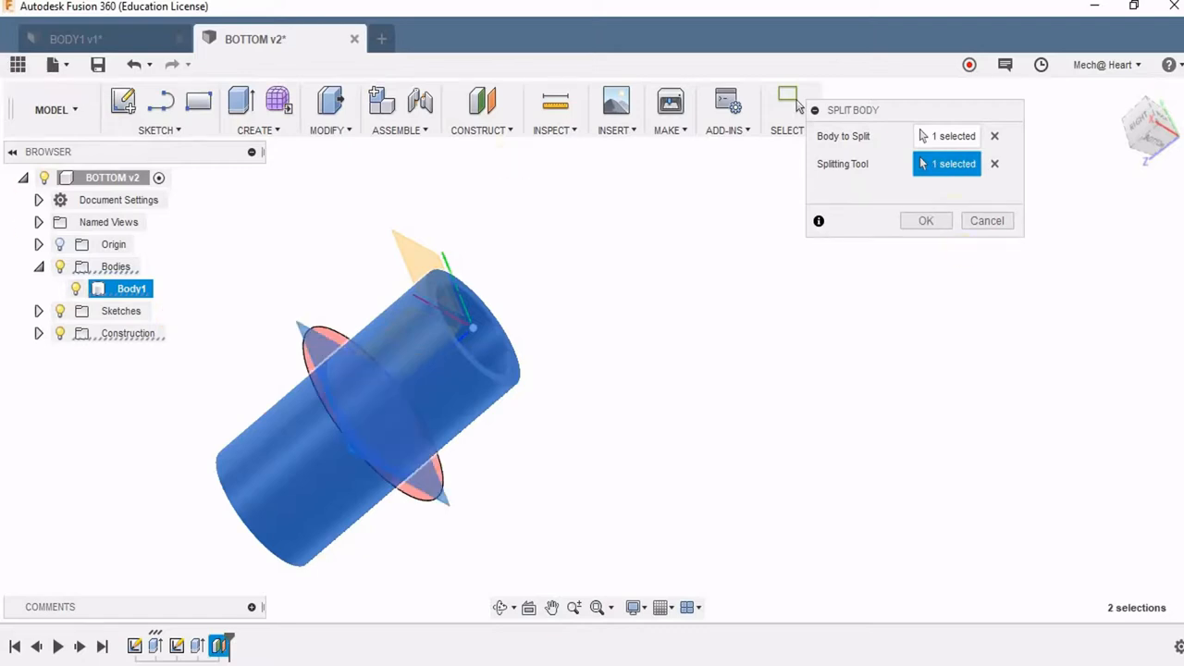
pyautogui.click(925, 220)
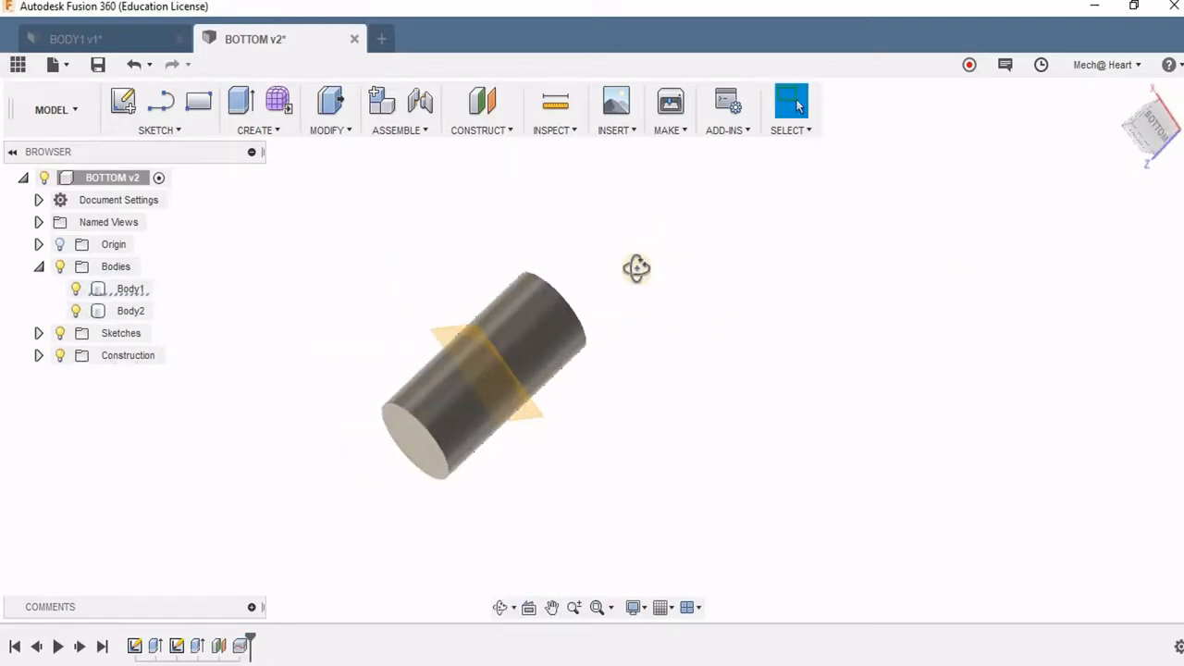
pyautogui.click(76, 288)
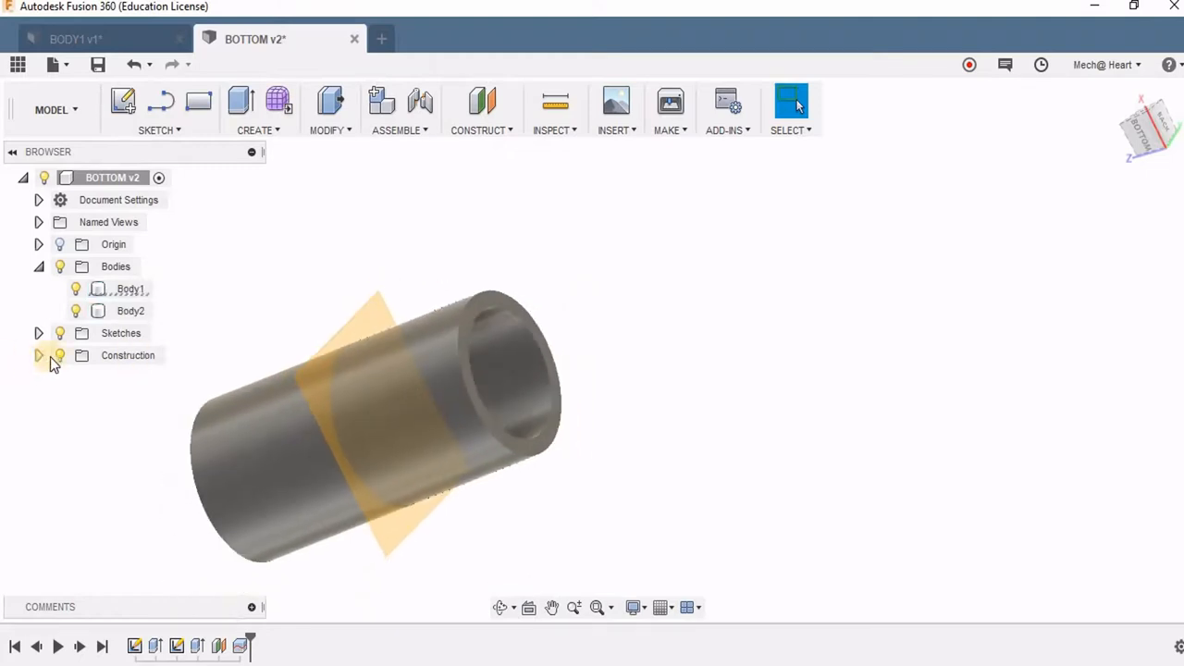
pyautogui.click(39, 356)
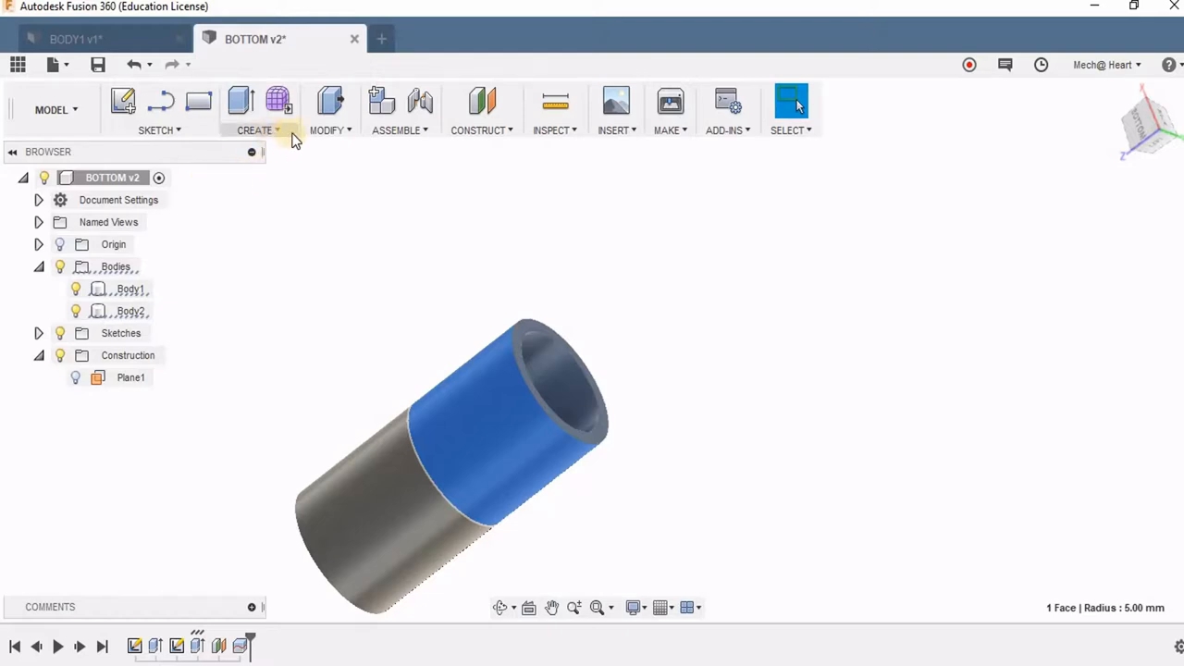
# Step: Add an ISO Metric 10 mm M10x1.5 thread to the short end body's outer face
pyautogui.click(330, 130)
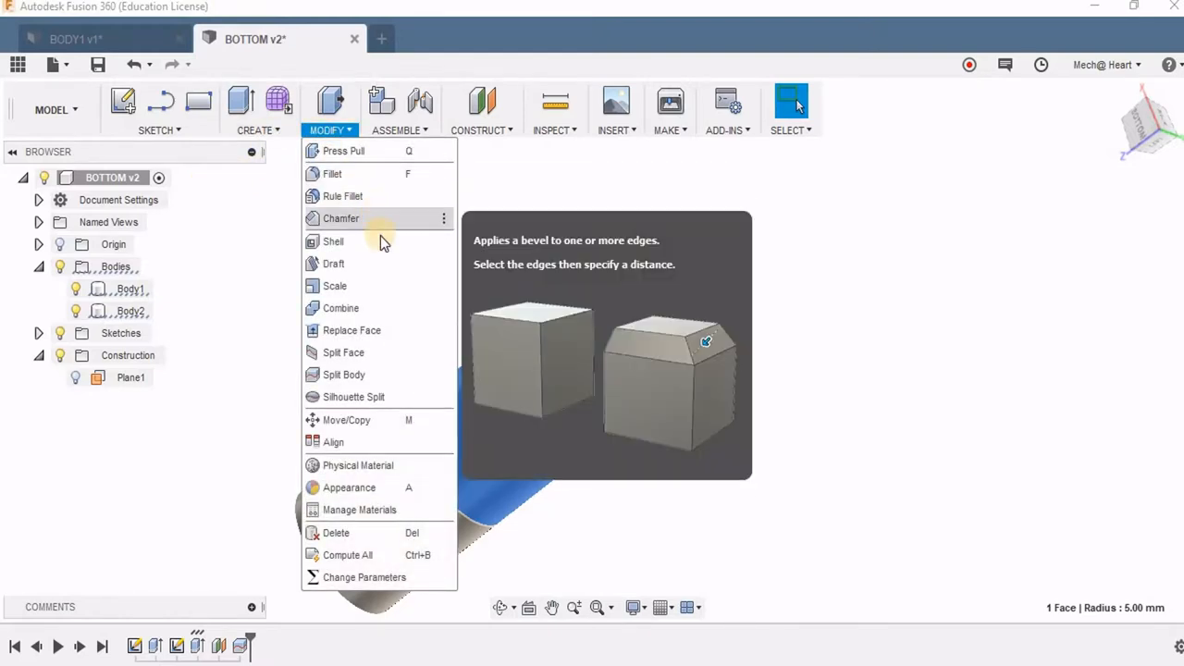
pyautogui.click(258, 130)
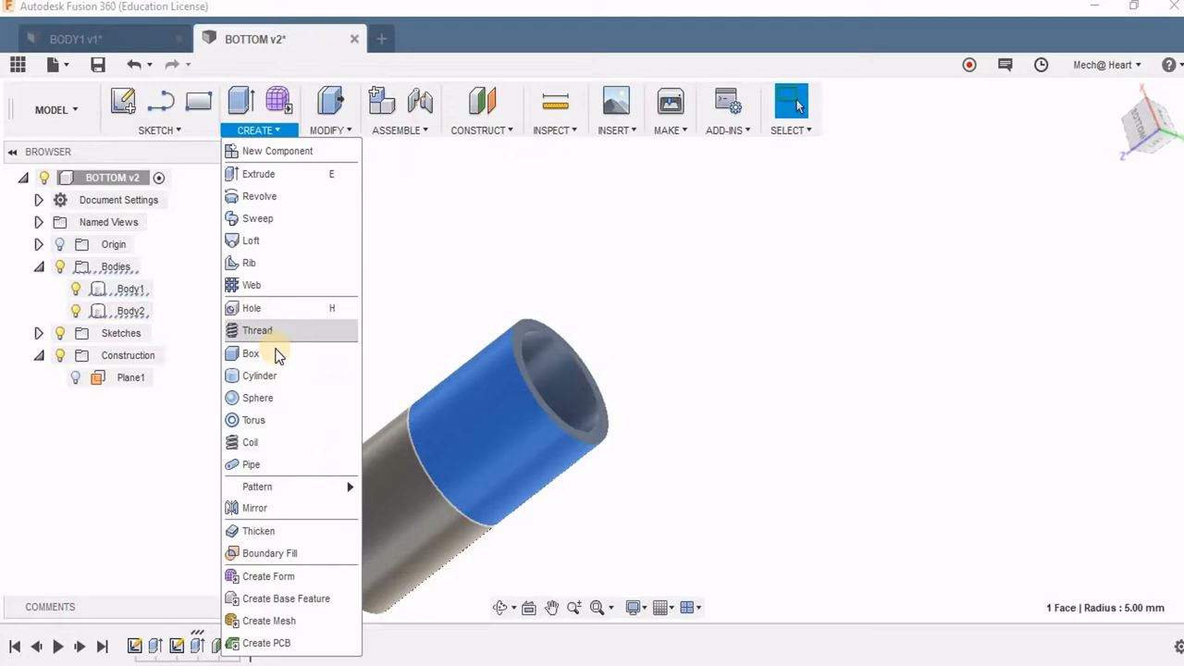
pyautogui.click(258, 330)
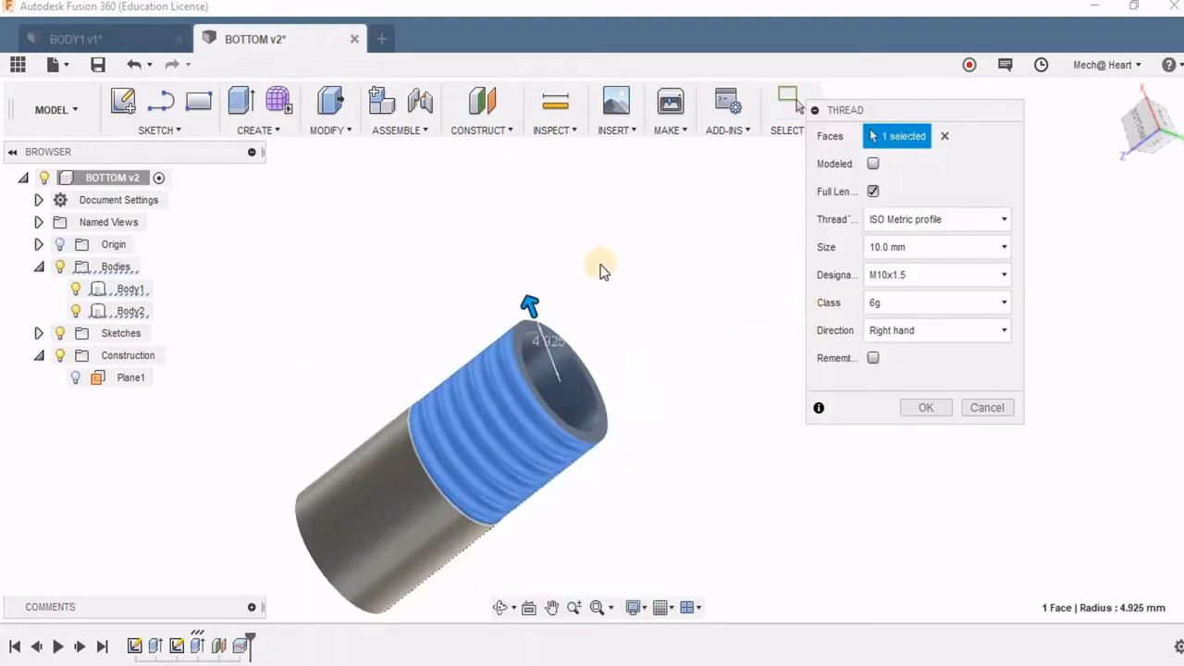
pyautogui.moveTo(787, 444)
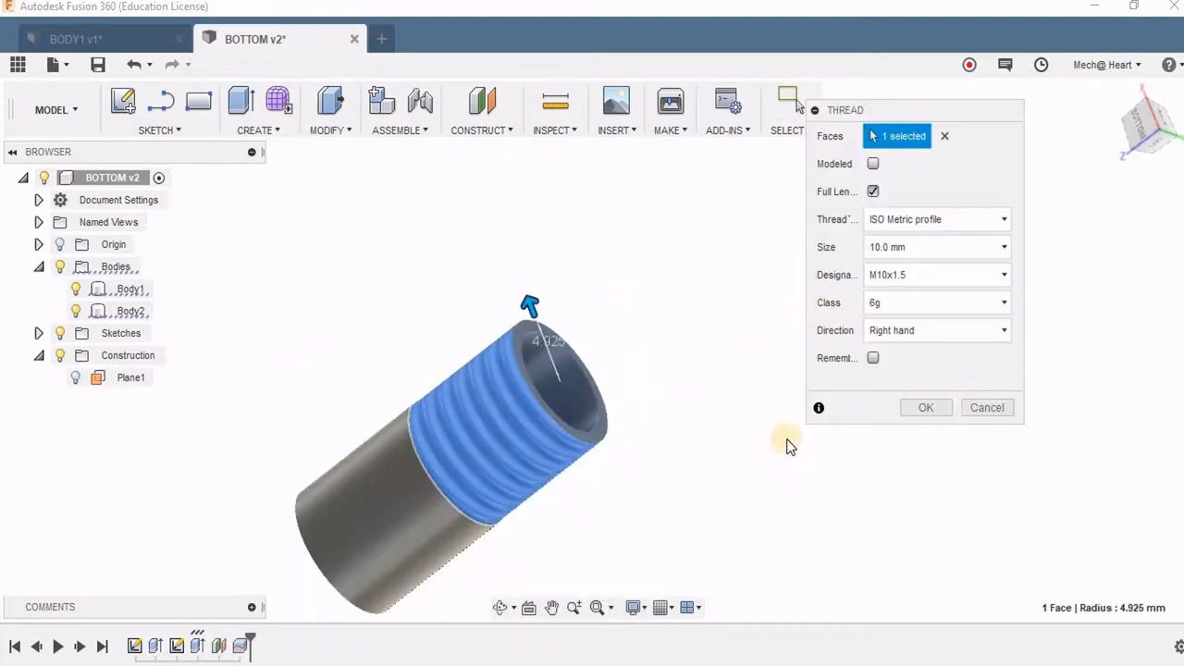
pyautogui.click(925, 407)
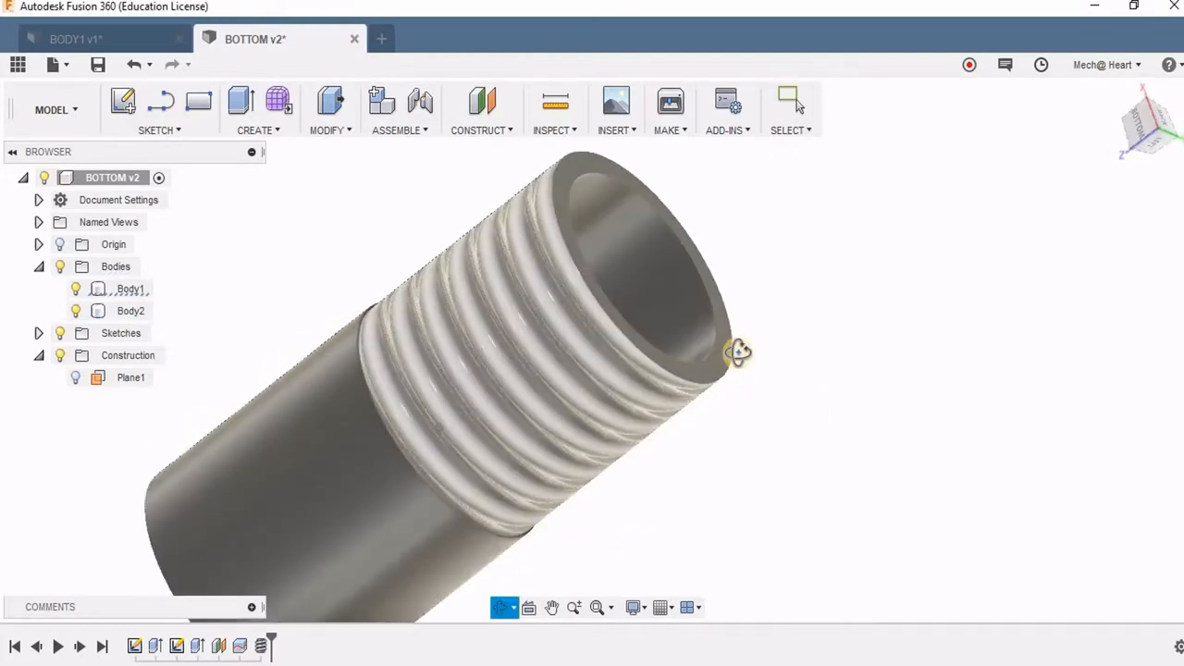
pyautogui.moveTo(739, 354); pyautogui.dragTo(814, 463)
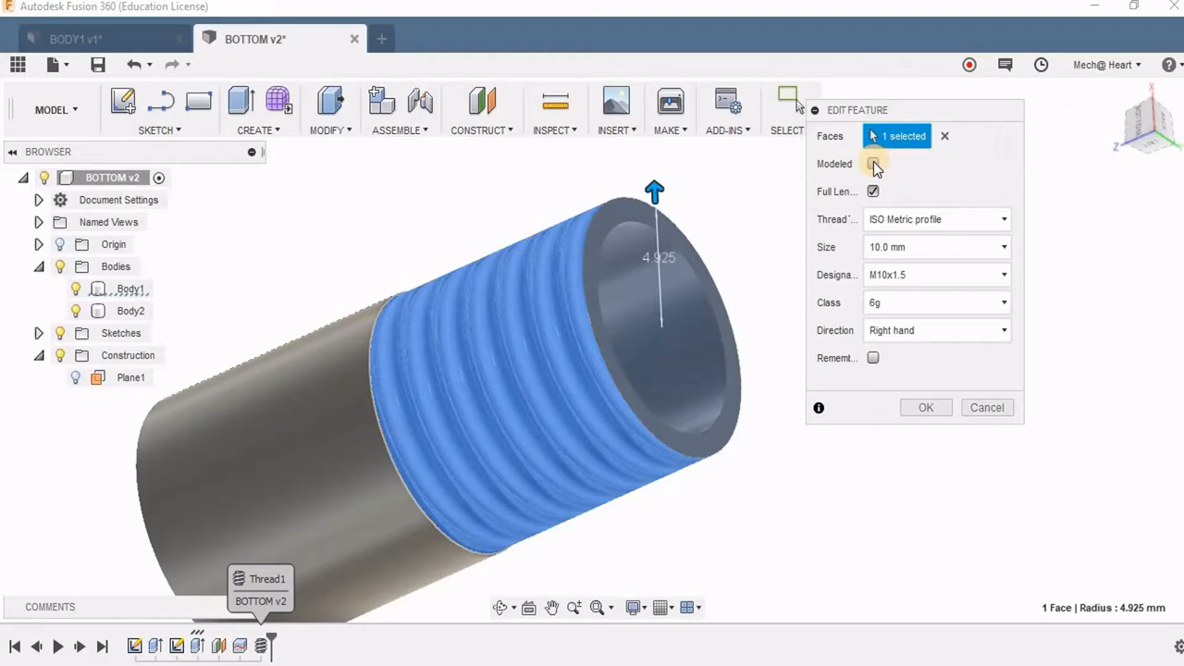
# Step: Edit Thread1 to be modeled at full length instead of cosmetic
pyautogui.click(874, 163)
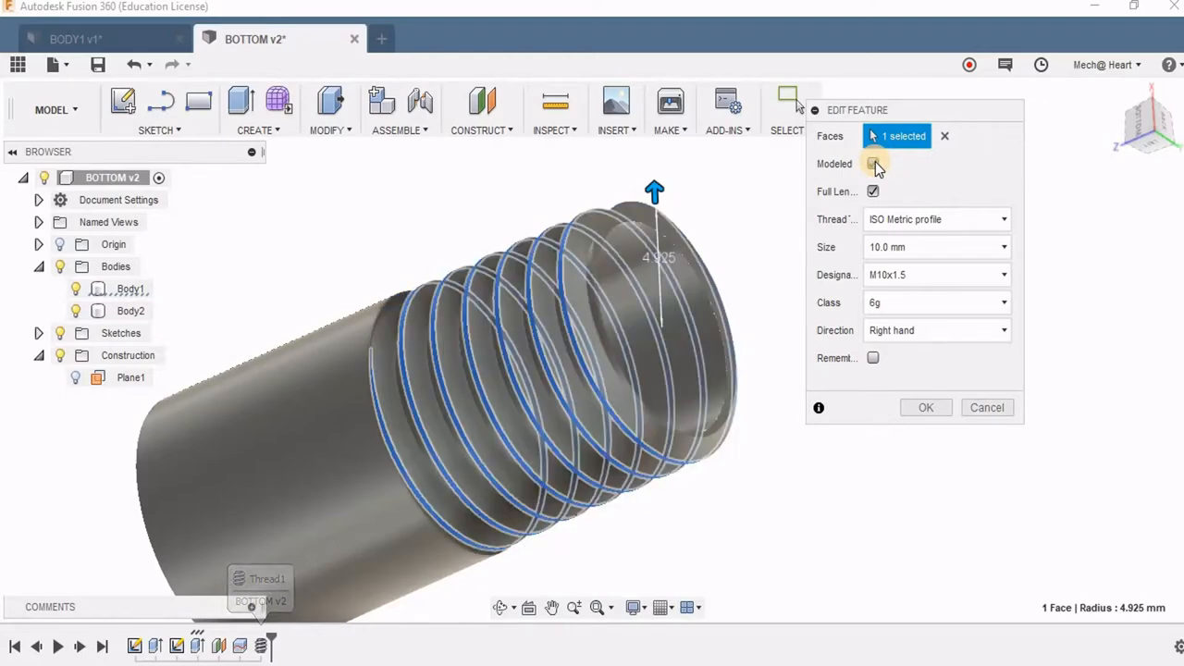
pyautogui.click(873, 164)
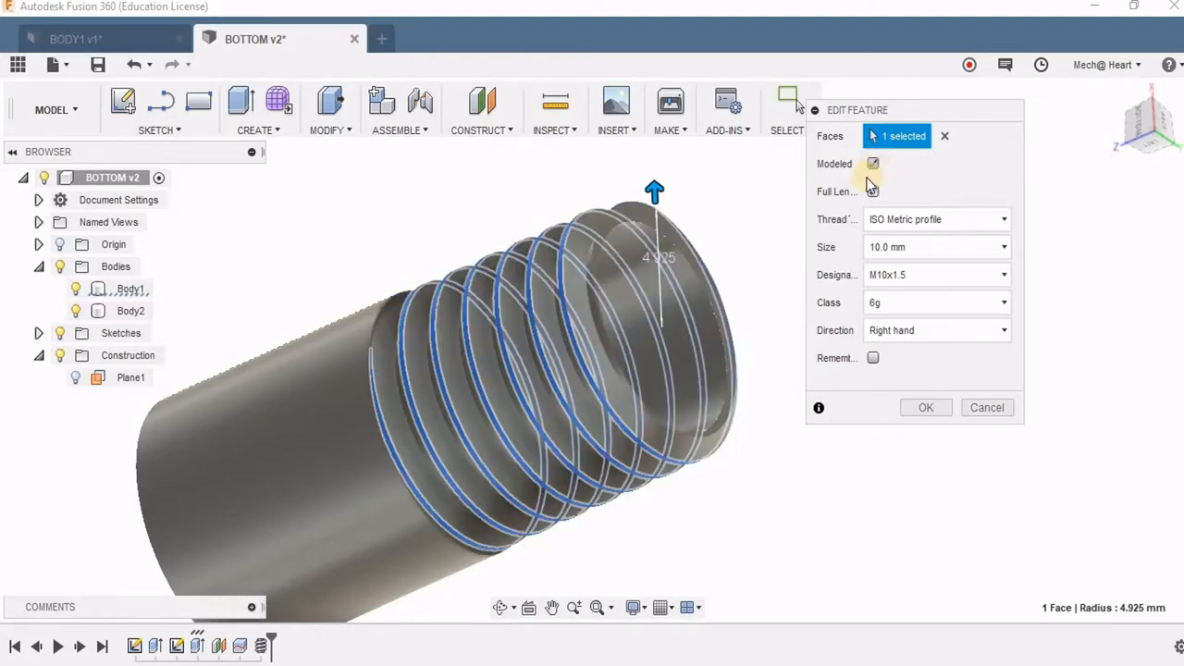
pyautogui.click(872, 191)
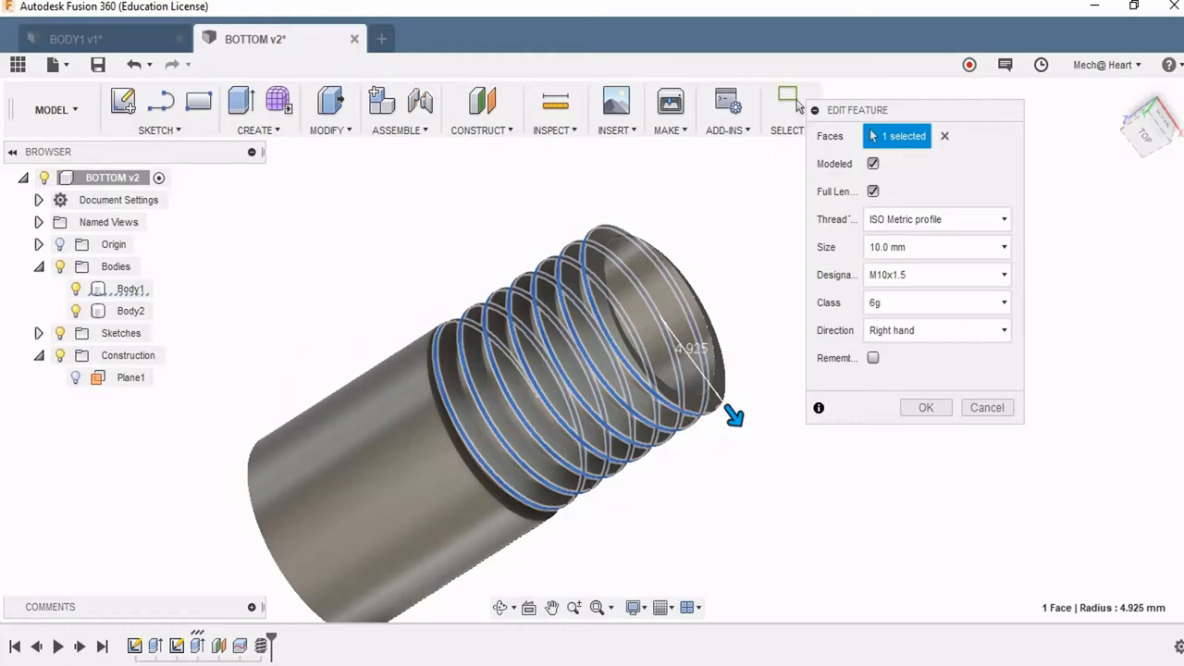
pyautogui.click(925, 407)
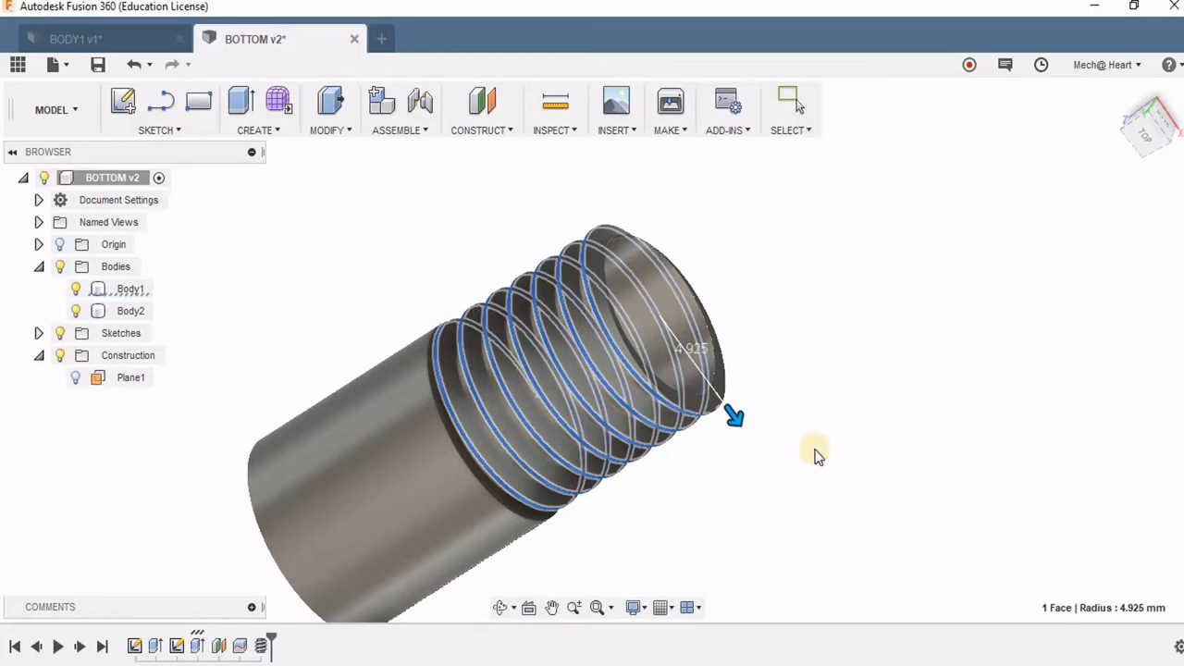
pyautogui.moveTo(735, 416); pyautogui.dragTo(851, 293)
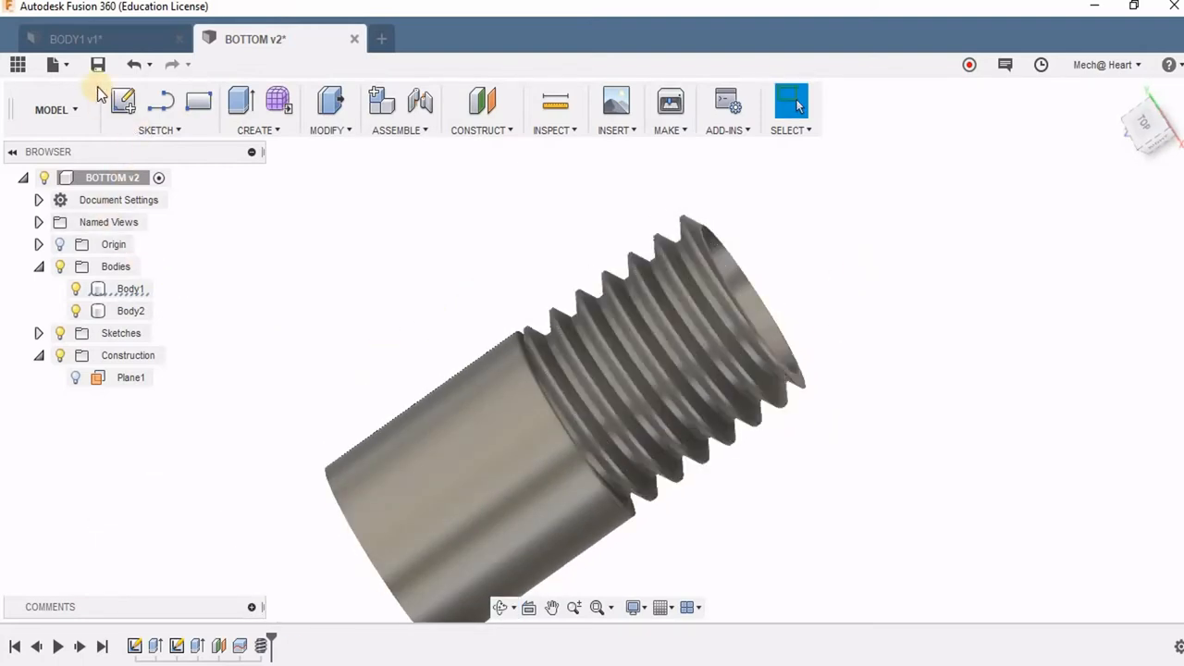
# Step: Save the threaded BOTTOM design as version 3
pyautogui.click(98, 64)
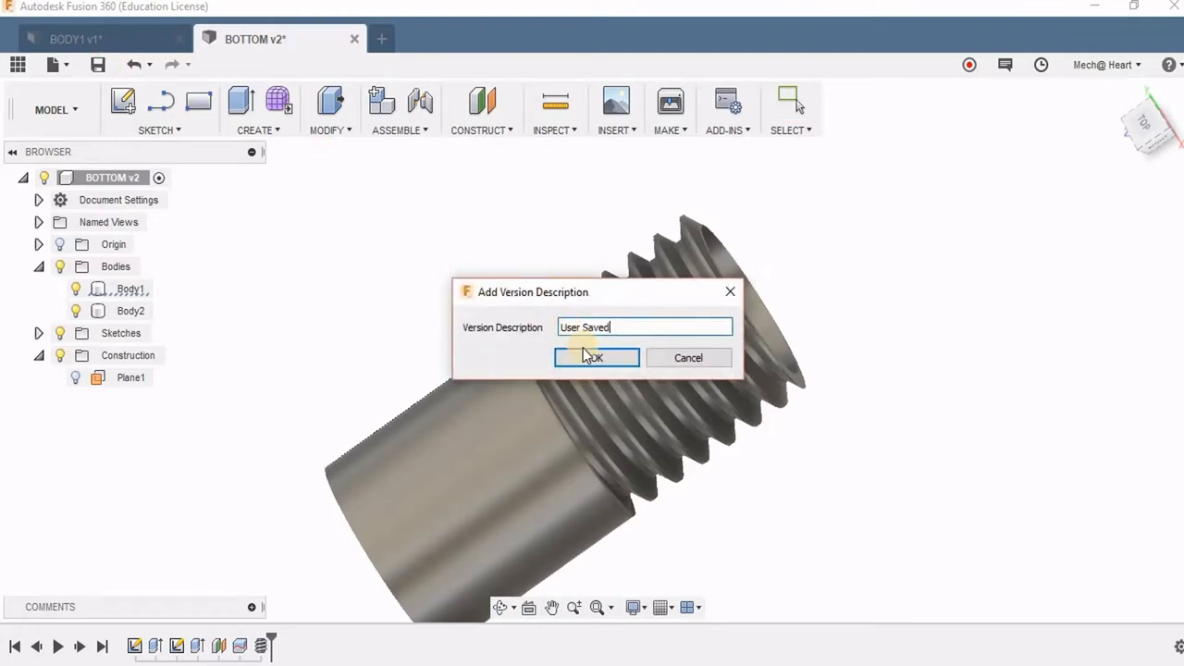
pyautogui.click(596, 359)
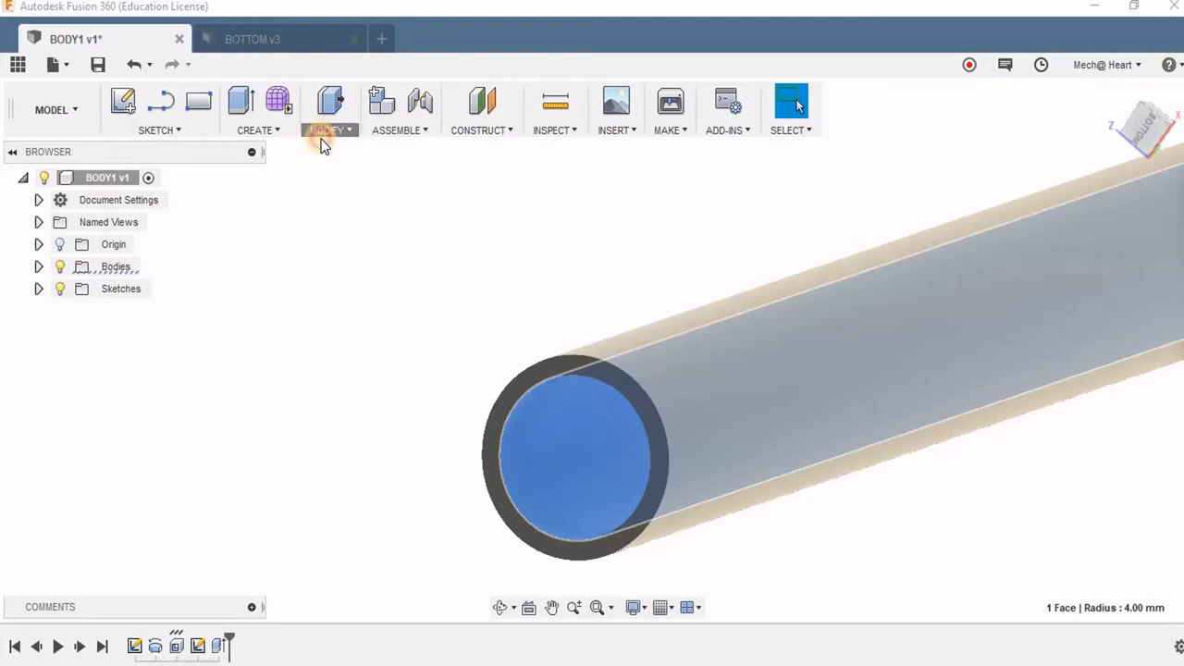
# Step: Add a modeled M8x1.25 internal thread, 10 mm long, to the tube's inner face
pyautogui.click(329, 130)
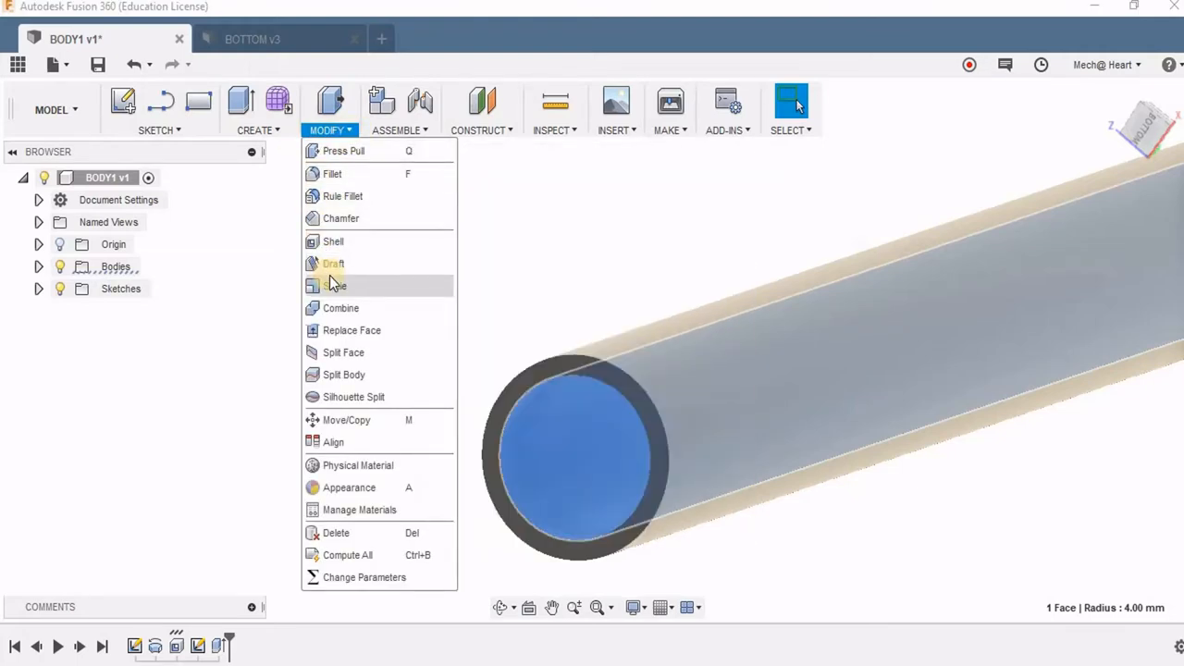
pyautogui.moveTo(332, 173)
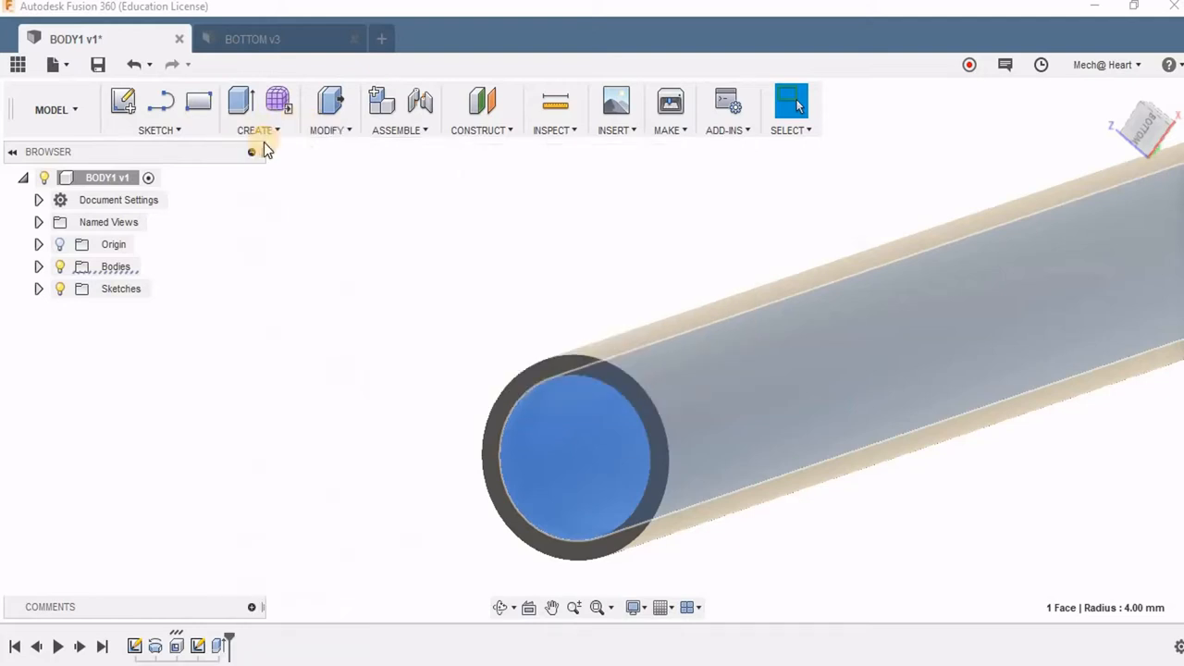
pyautogui.moveTo(380, 359)
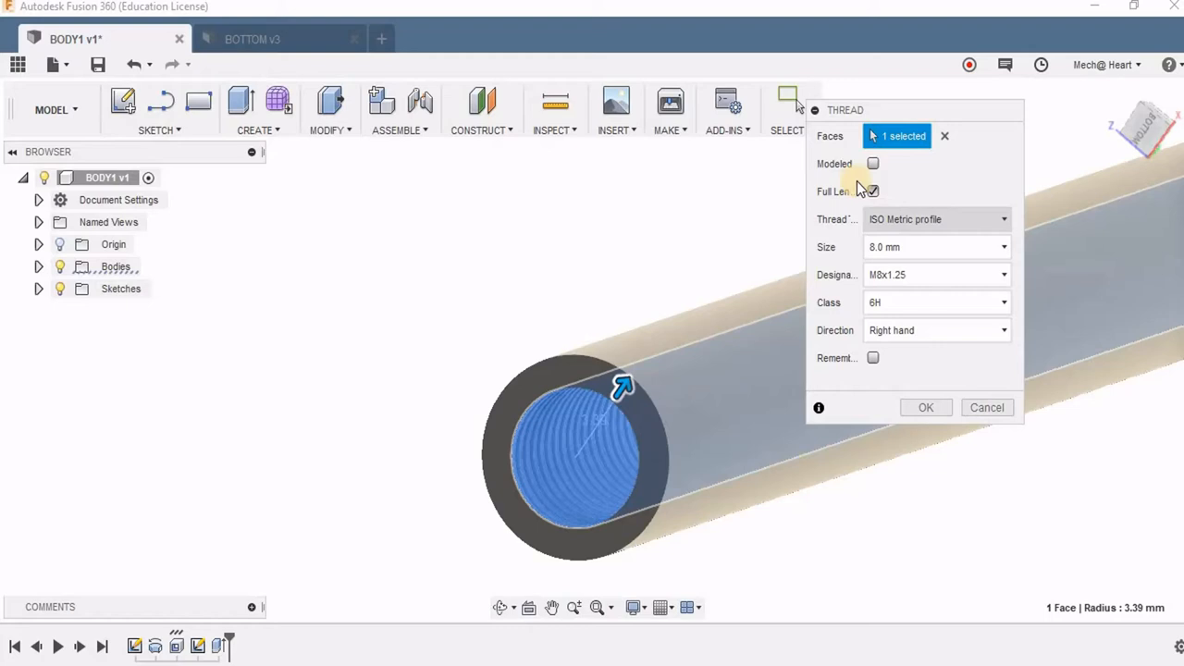
pyautogui.click(871, 163)
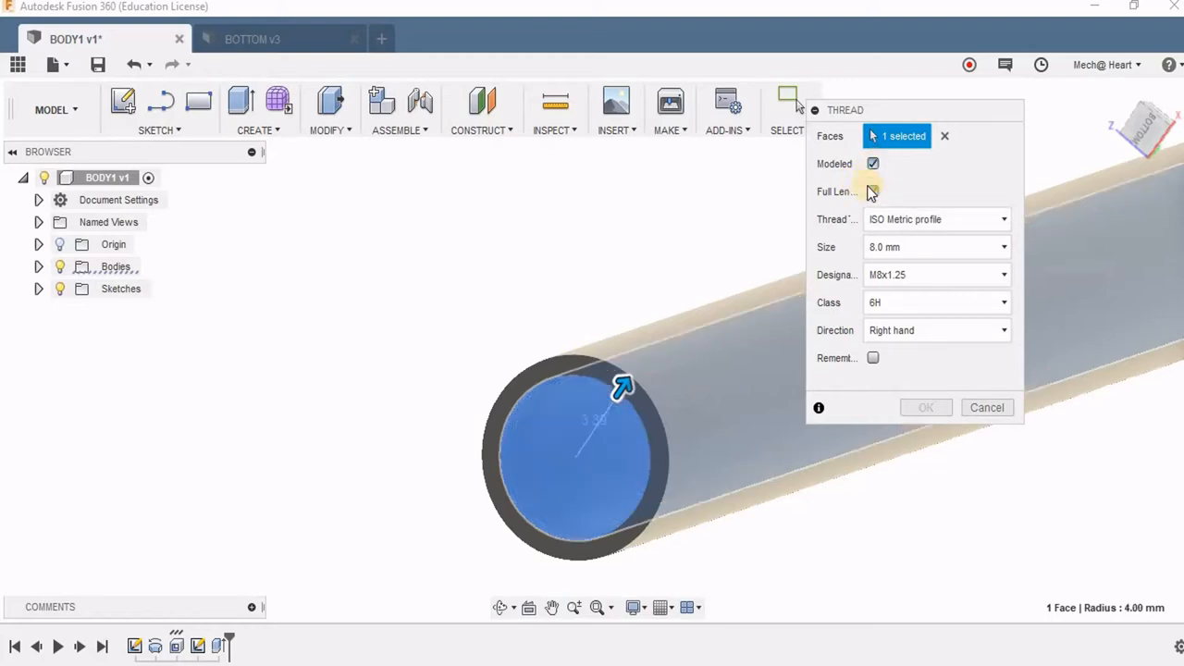
pyautogui.click(873, 191)
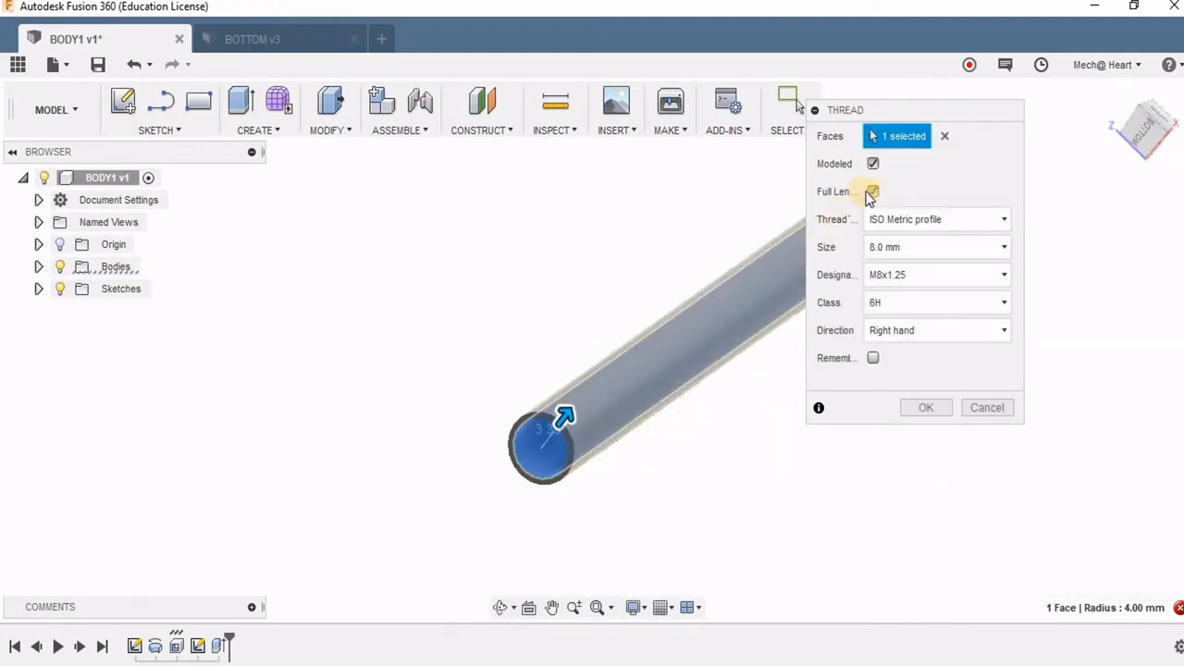
pyautogui.click(873, 191)
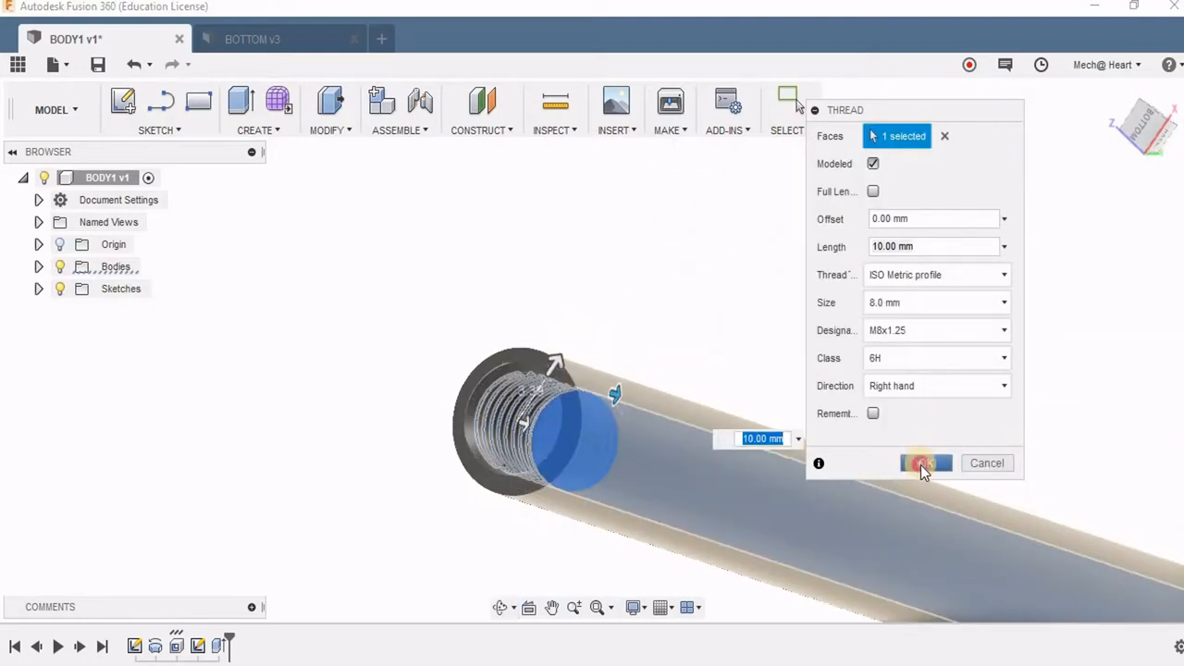
pyautogui.click(925, 463)
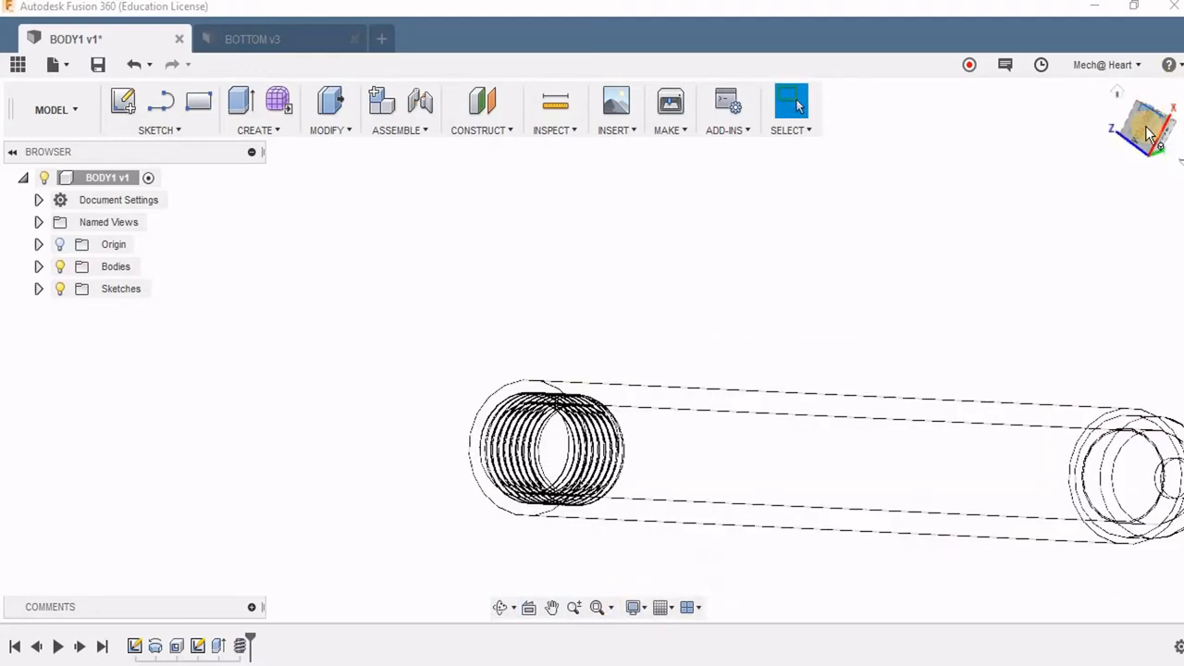
pyautogui.click(1147, 129)
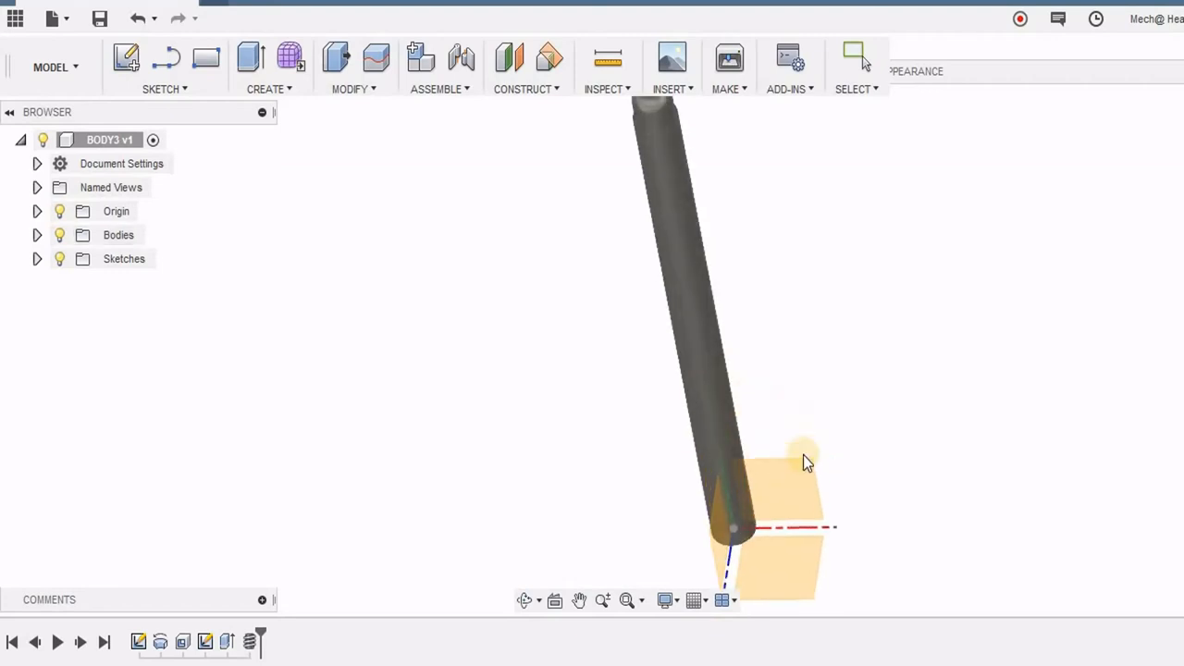
# Step: Cut a hatched section analysis through a plane face to expose the internal thread
pyautogui.moveTo(805, 463); pyautogui.dragTo(722, 389)
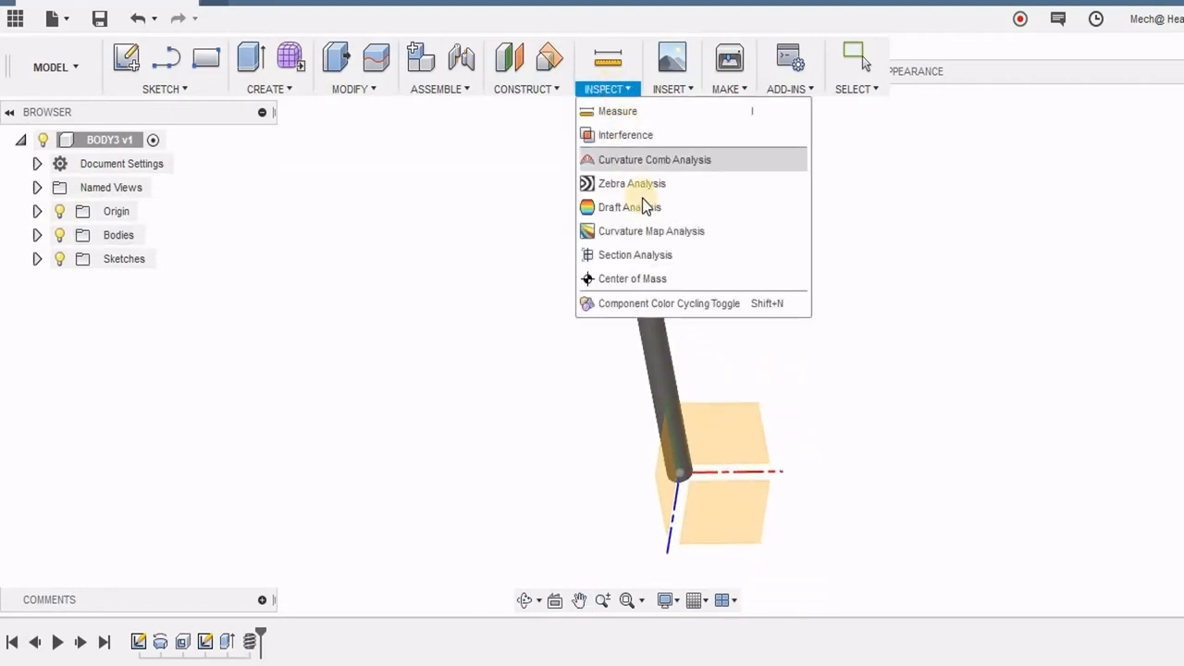
pyautogui.click(636, 254)
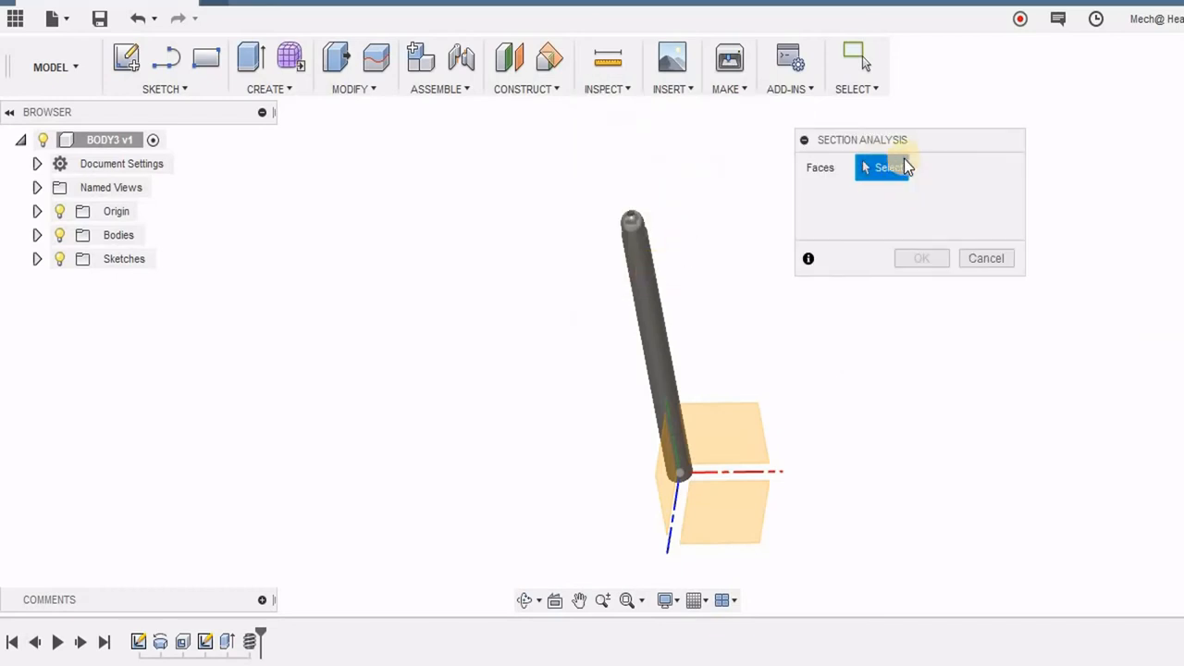
pyautogui.click(720, 433)
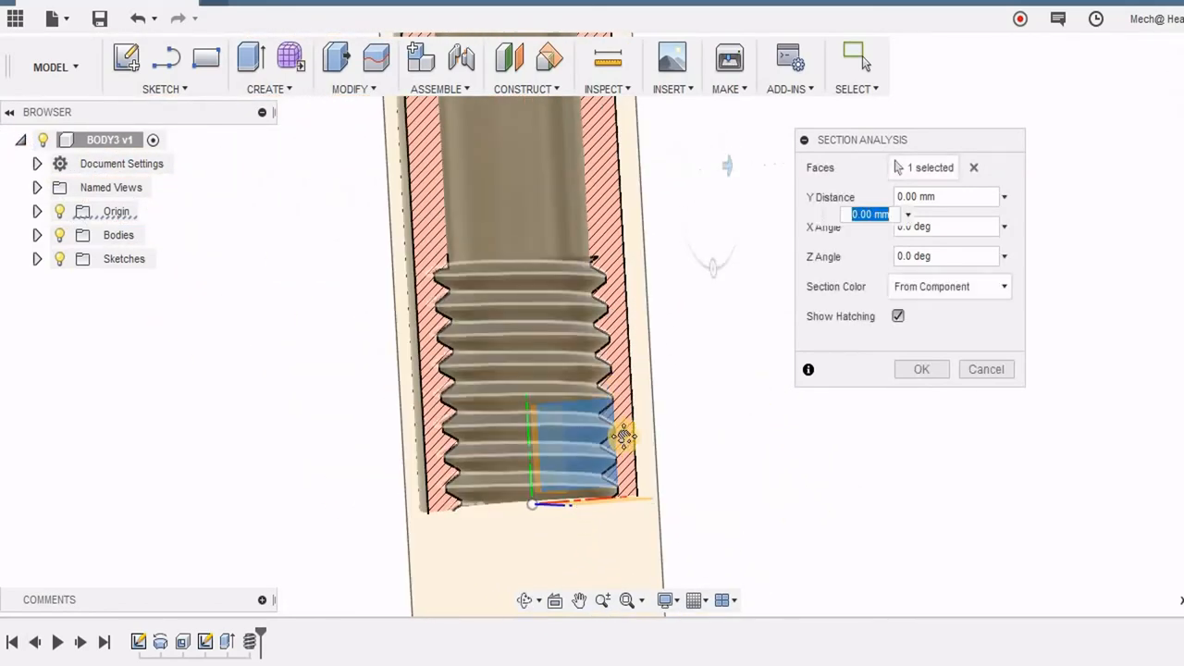
pyautogui.click(922, 370)
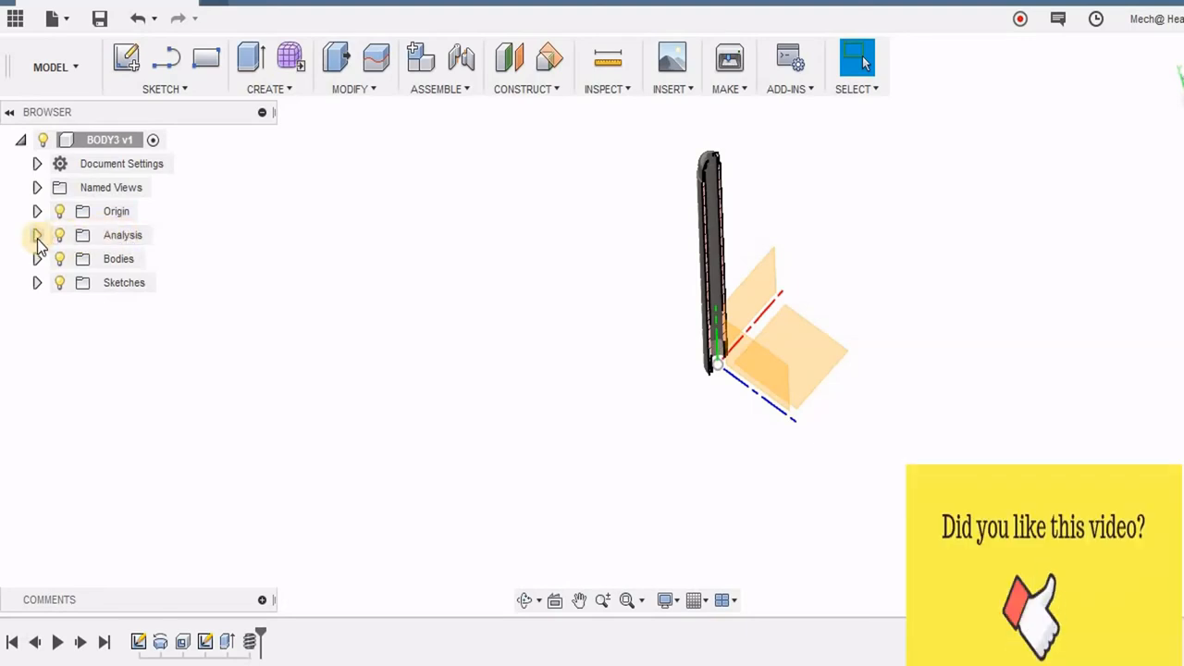
# Step: Expand the Browser's Analysis folder to show the Section1 entry
pyautogui.click(37, 235)
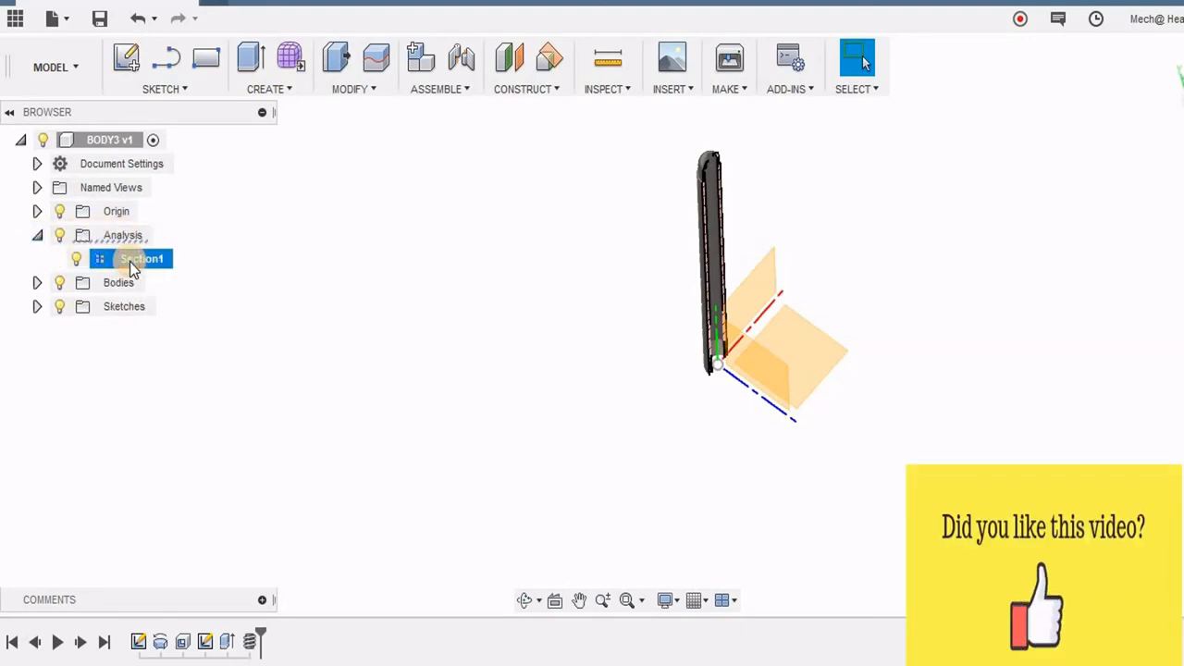